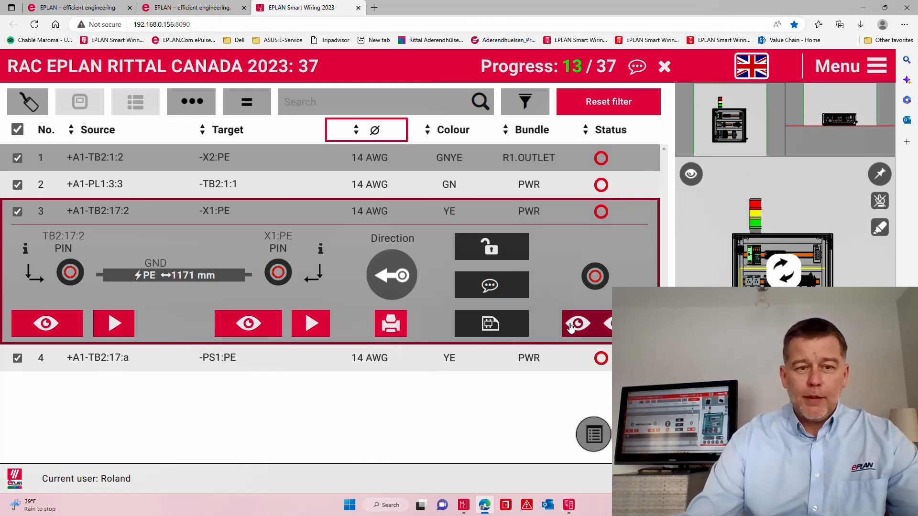
Switch from the Smart Wiring wire list to the EPLAN Canada homepage tab
{"action": "left_click", "coordinate": [193, 7]}
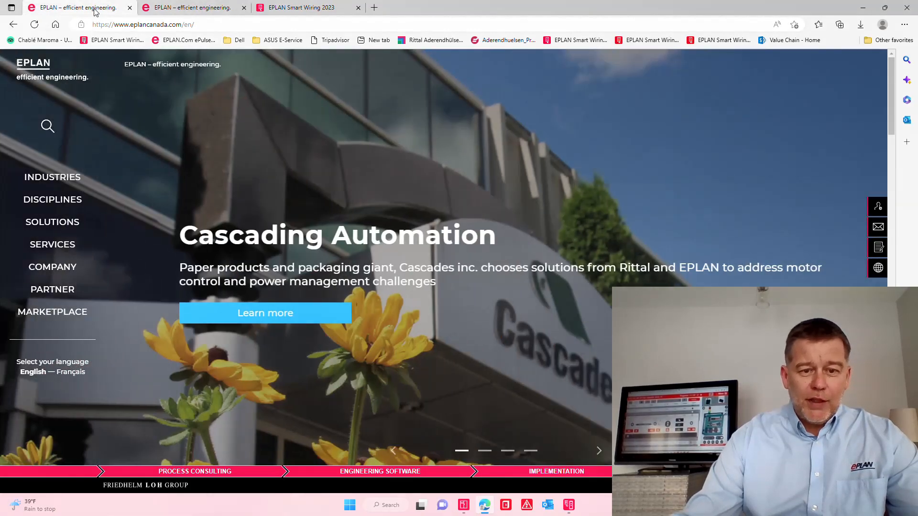
Page the homepage banner to the Rittal and EPLAN slide and follow its link
{"action": "left_click", "coordinate": [484, 451]}
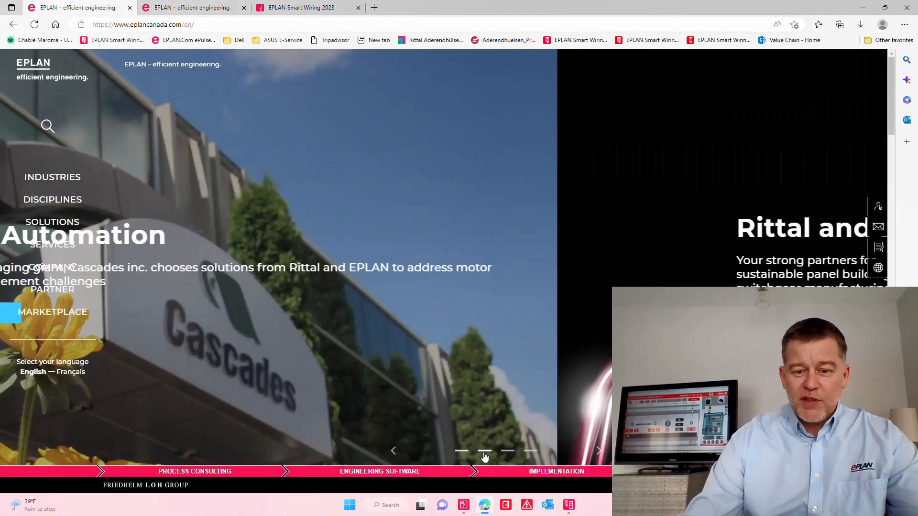
{"action": "left_click", "coordinate": [529, 451]}
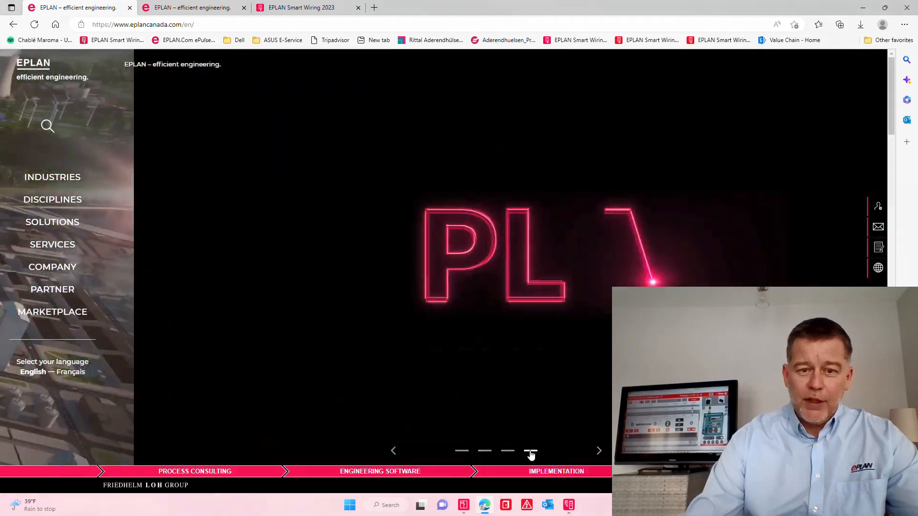
{"action": "left_click", "coordinate": [530, 451]}
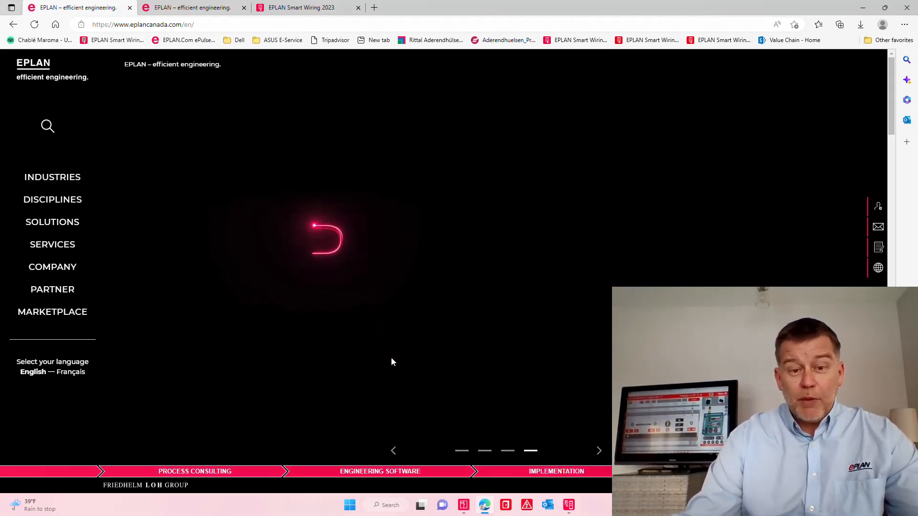
{"action": "left_click", "coordinate": [485, 451]}
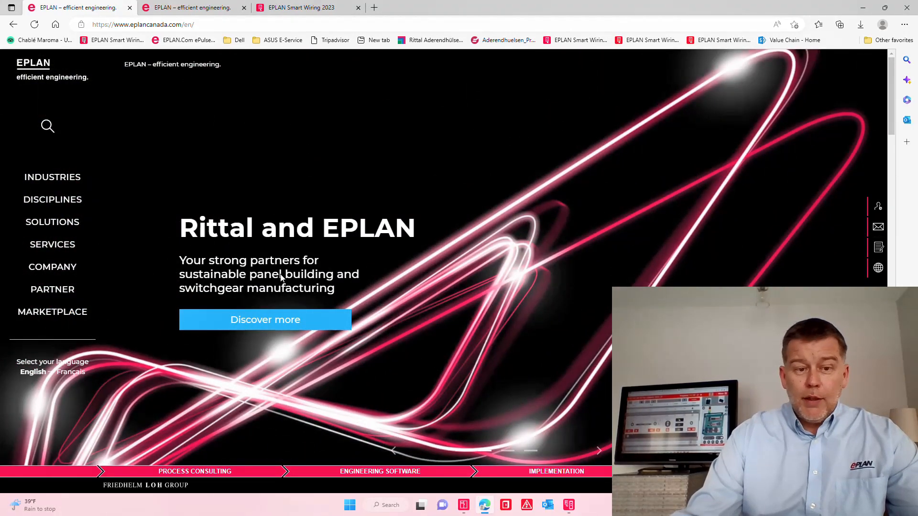
{"action": "left_click", "coordinate": [264, 319]}
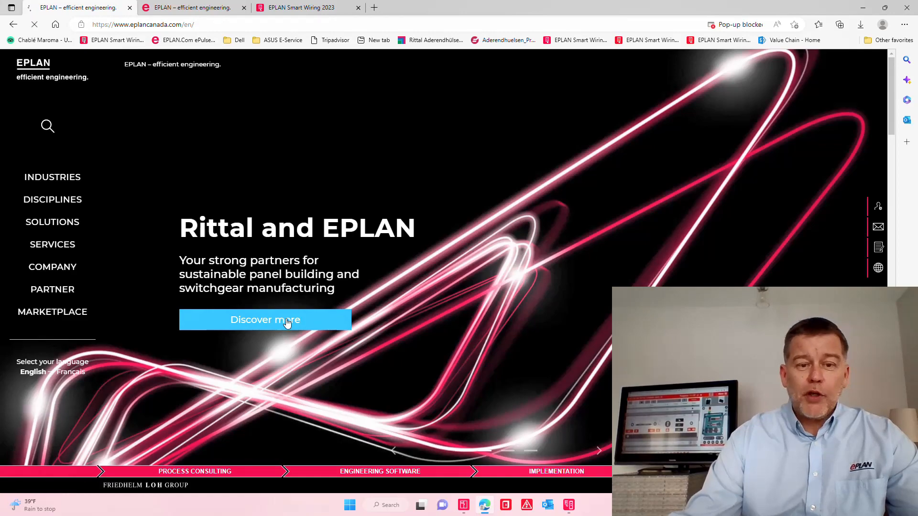
Scroll the Value Chain page down to the Engineering and Supply stages
{"action": "left_click", "coordinate": [264, 320]}
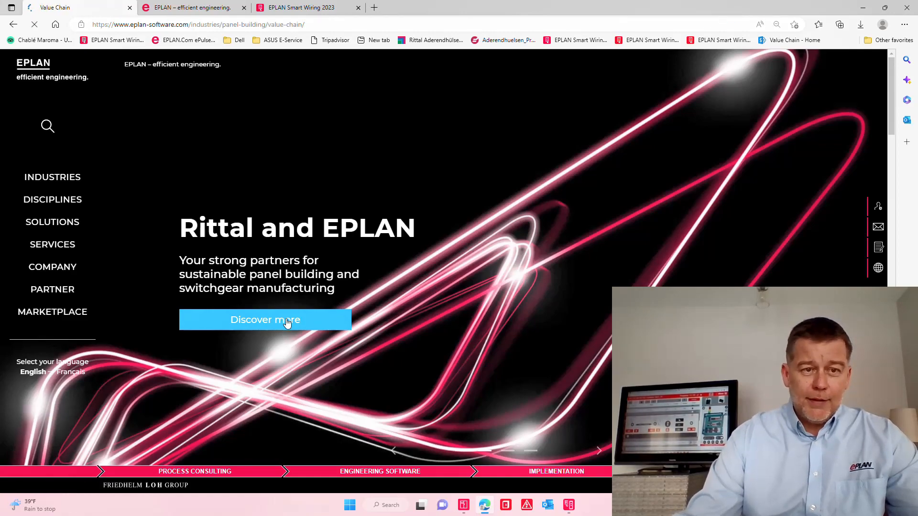
{"action": "left_click", "coordinate": [264, 320]}
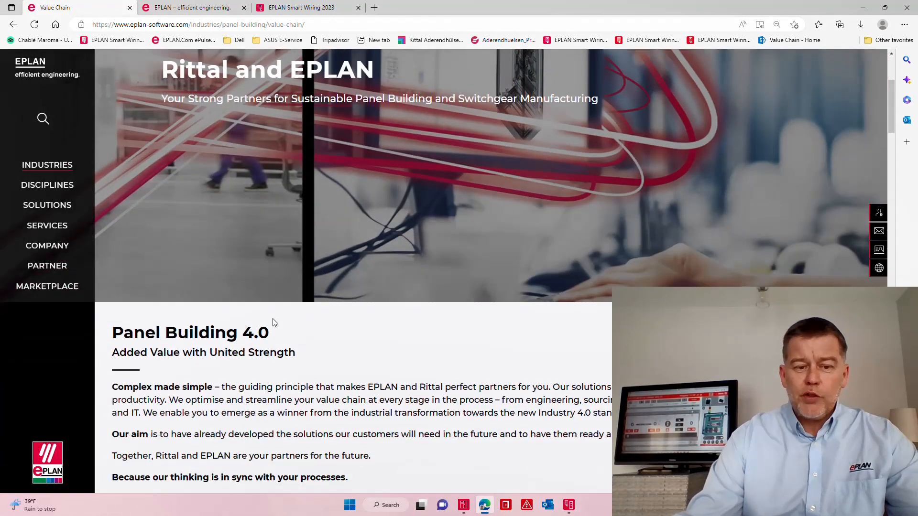
{"action": "scroll", "scroll_direction": "up", "scroll_amount": 3}
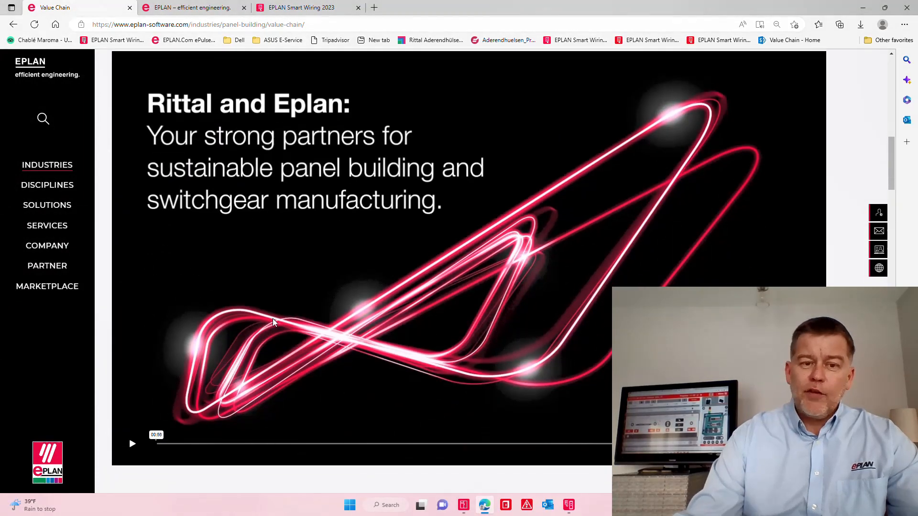
{"action": "scroll", "scroll_direction": "down", "scroll_amount": 3}
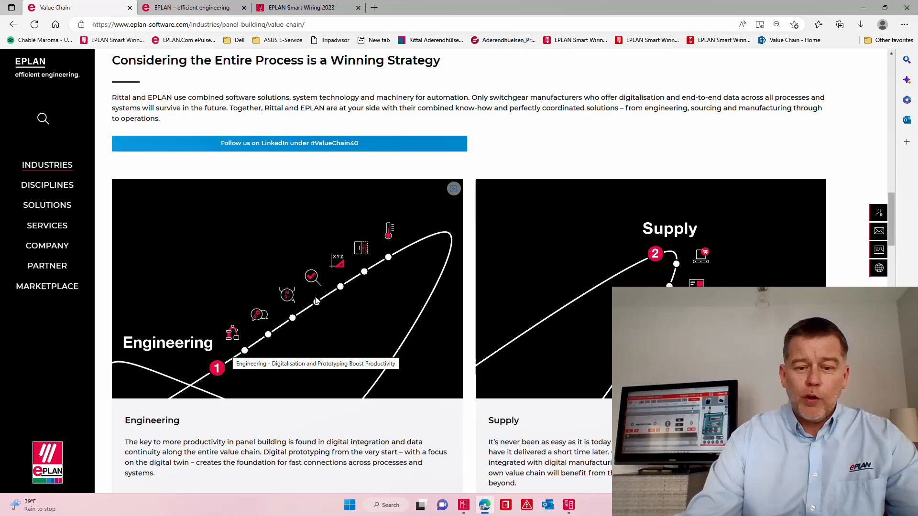
{"action": "scroll", "scroll_direction": "down", "scroll_amount": 3}
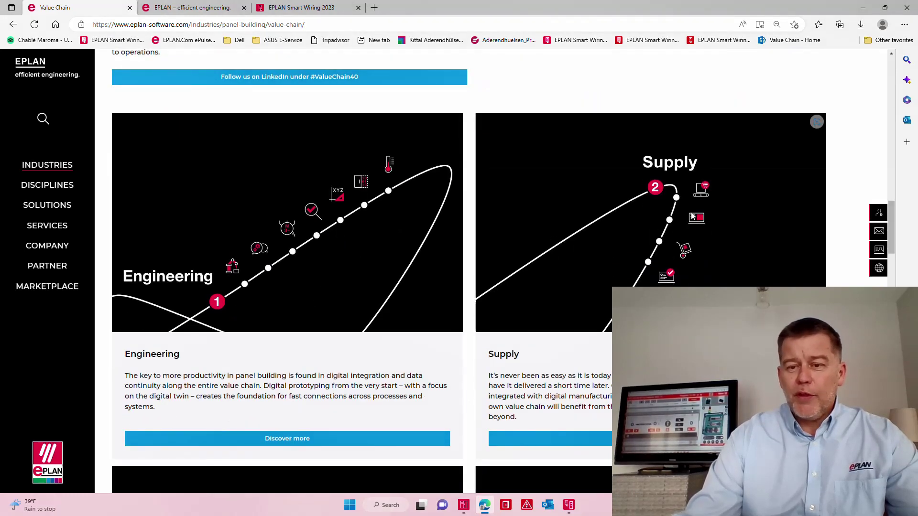
{"action": "mouse_move", "coordinate": [696, 218]}
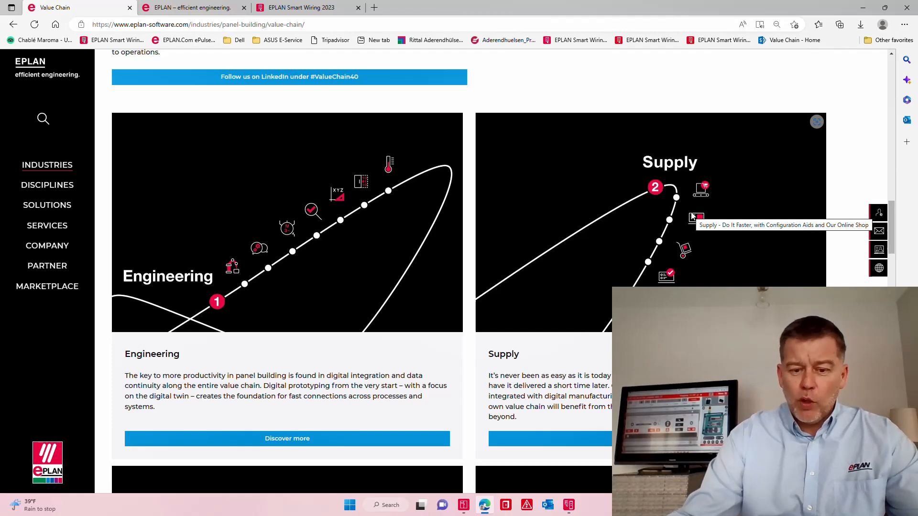
{"action": "mouse_move", "coordinate": [668, 218]}
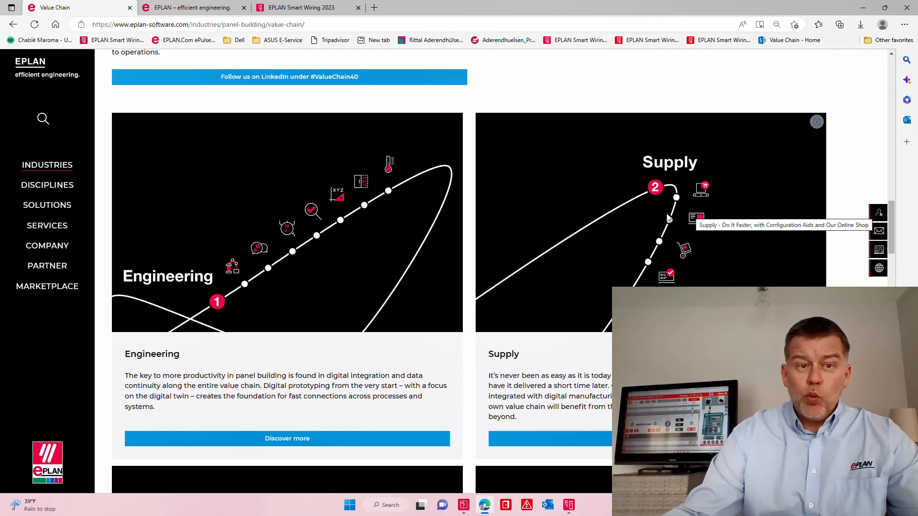
{"action": "left_click", "coordinate": [463, 505]}
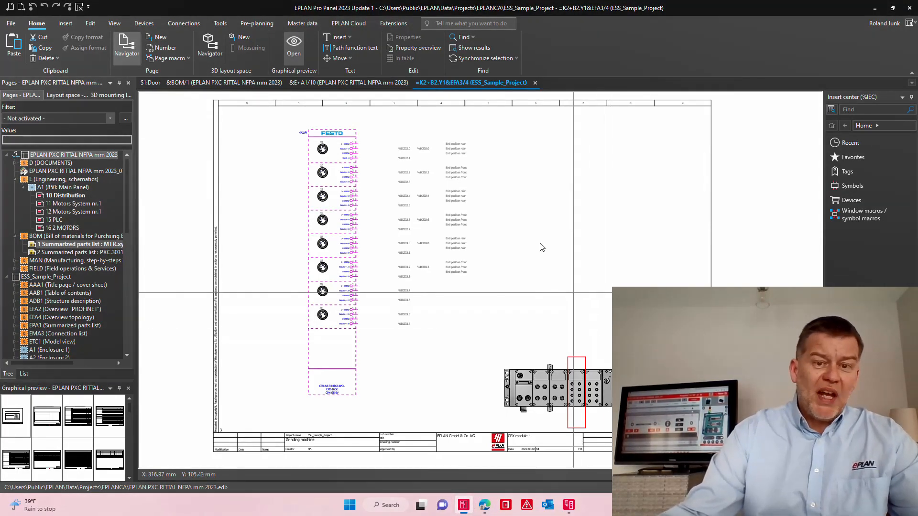
Inspect the page A1/10 power supply's part data, PXC.2866323, then close its properties
{"action": "left_click", "coordinate": [351, 82]}
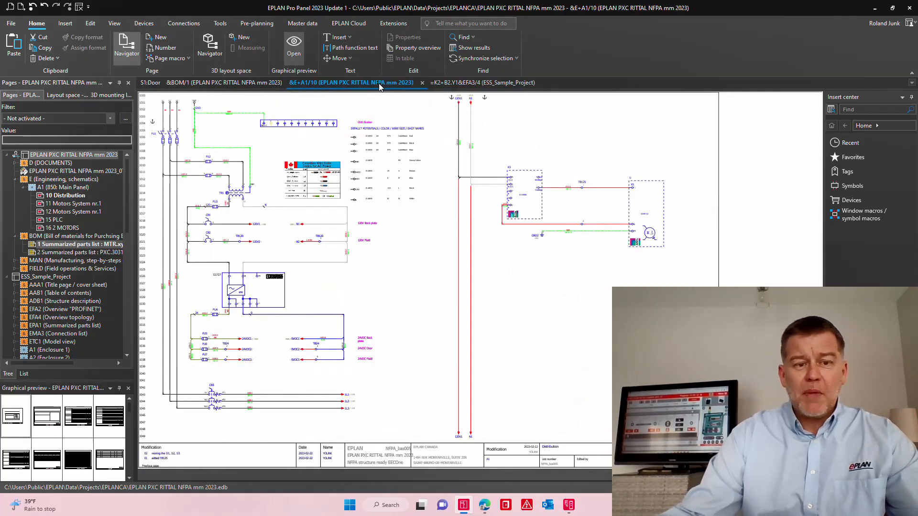
{"action": "mouse_move", "coordinate": [297, 253]}
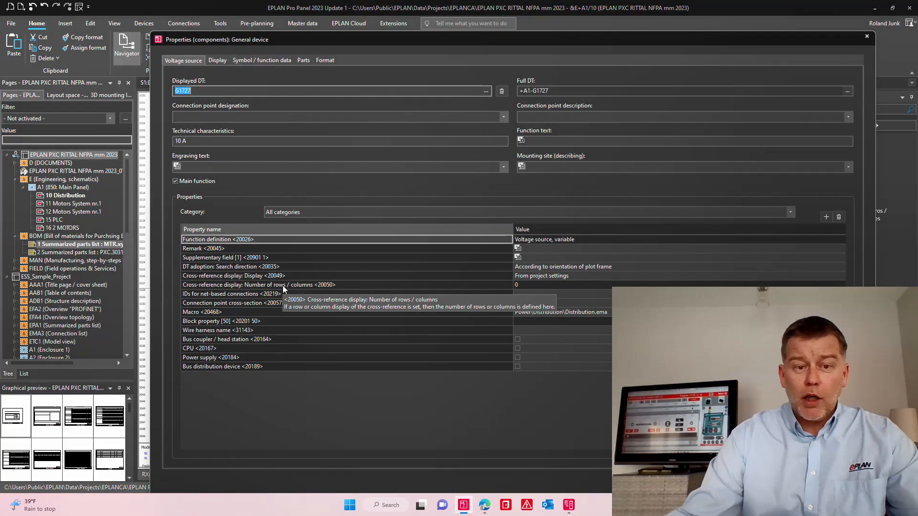
{"action": "left_click", "coordinate": [303, 60]}
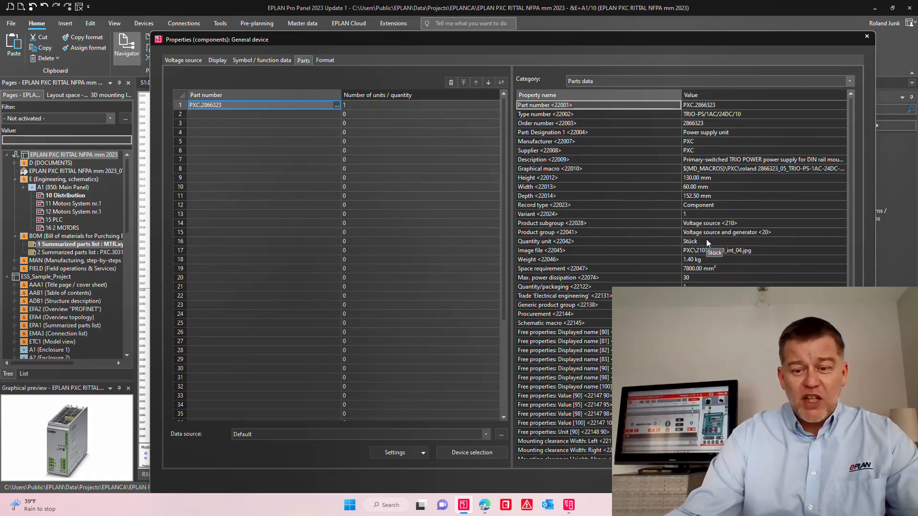
{"action": "left_click", "coordinate": [866, 36]}
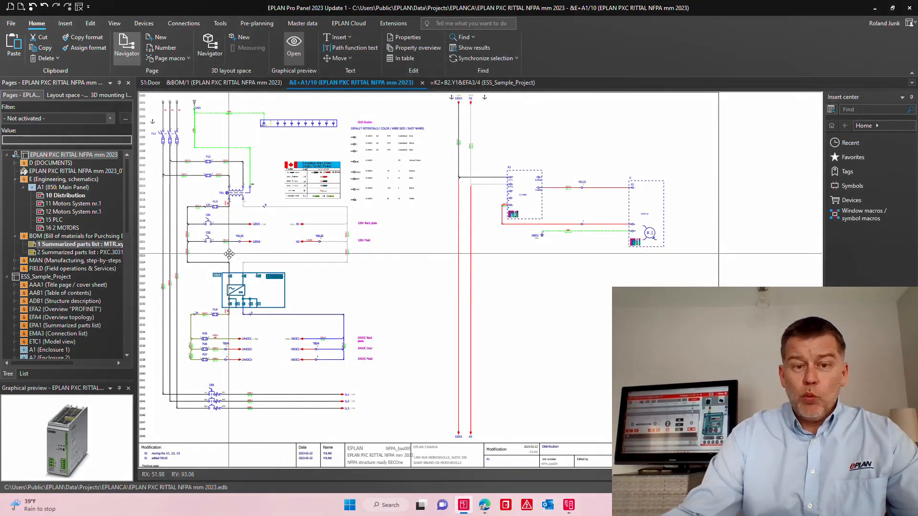
Display the &BOM/1 Summarized parts list page after briefly viewing the S1:Door page
{"action": "left_click", "coordinate": [225, 82]}
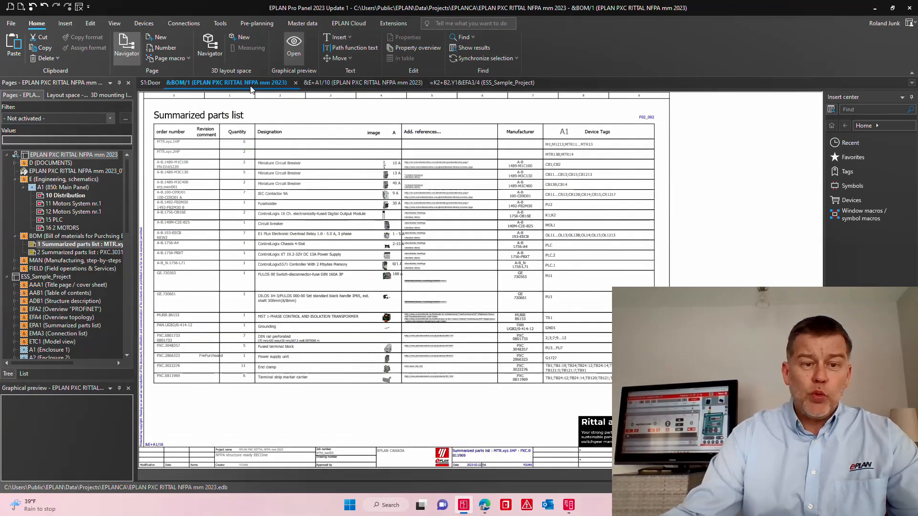
{"action": "left_click", "coordinate": [154, 82]}
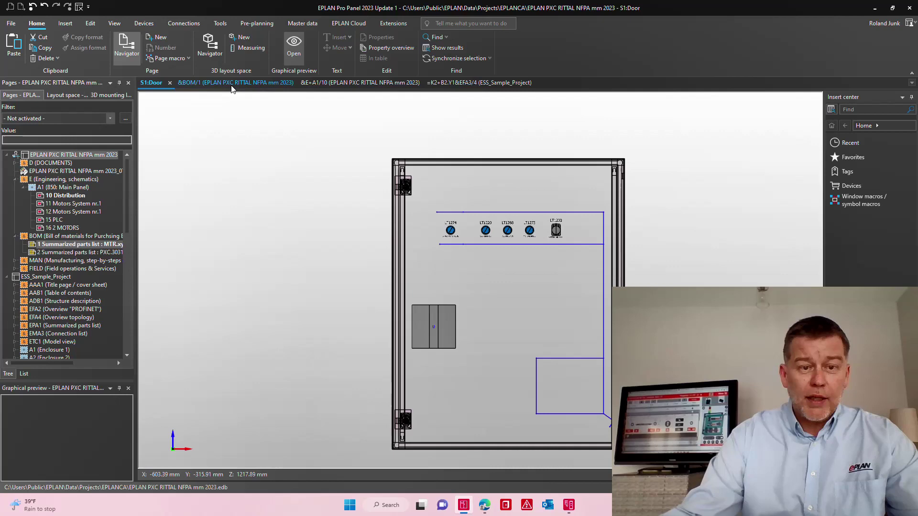
{"action": "left_click", "coordinate": [236, 83]}
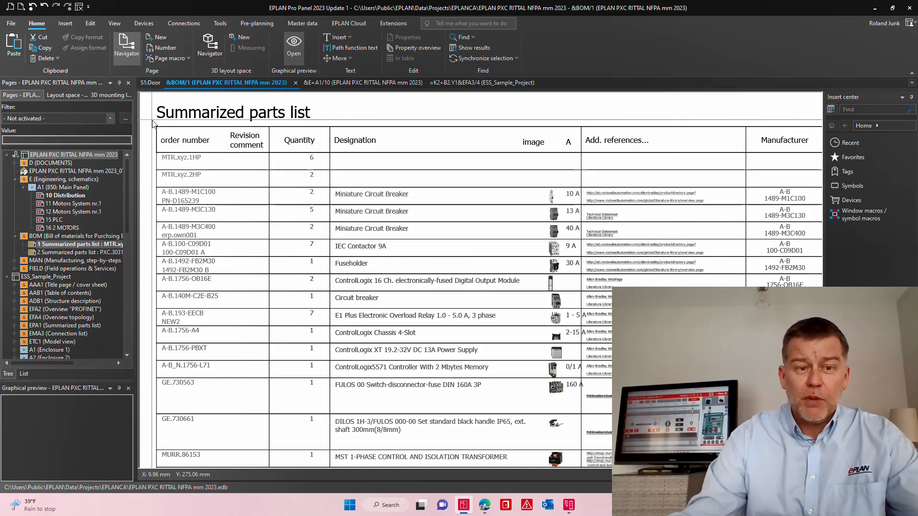
Start the Manufacturing data > Labeling export for the summarized parts list
{"action": "left_click", "coordinate": [10, 23]}
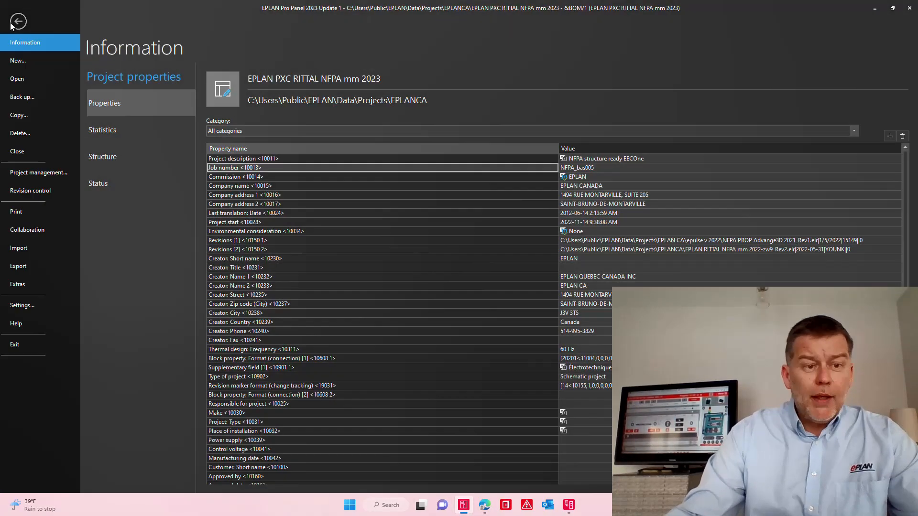
{"action": "left_click", "coordinate": [18, 265]}
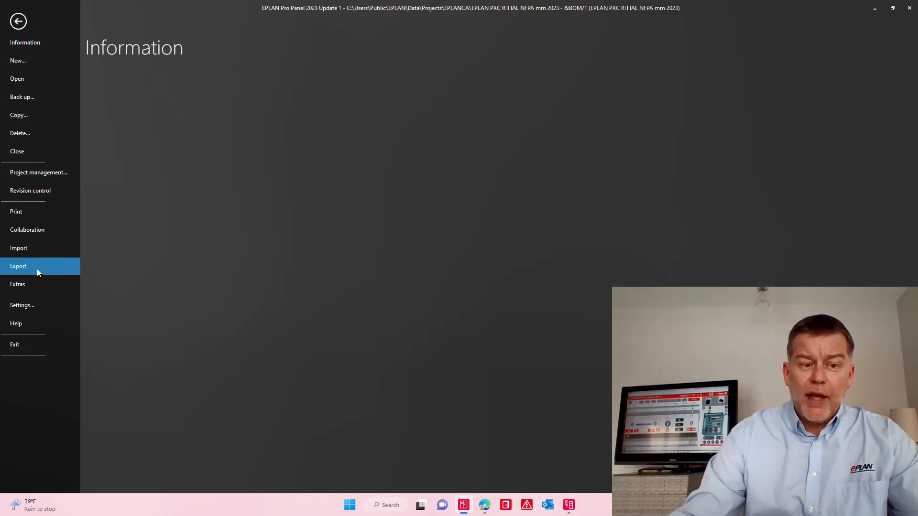
{"action": "left_click", "coordinate": [18, 266]}
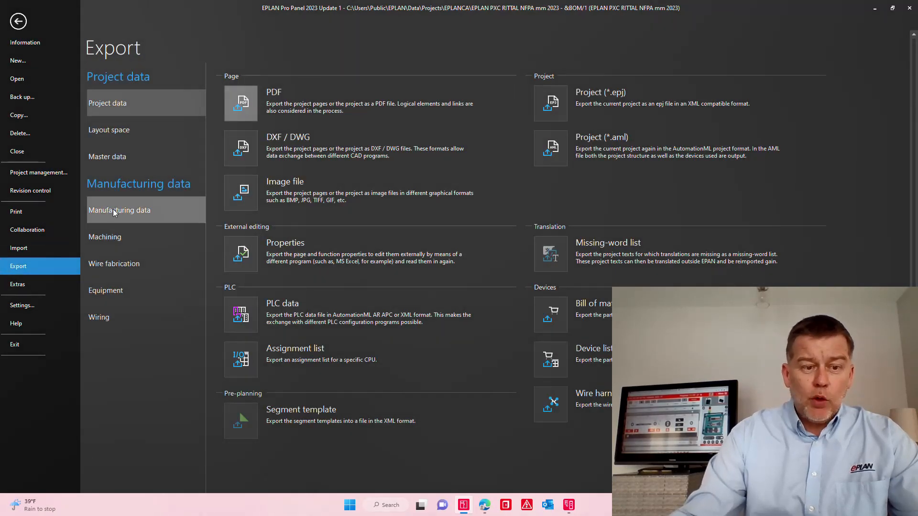
{"action": "left_click", "coordinate": [119, 209]}
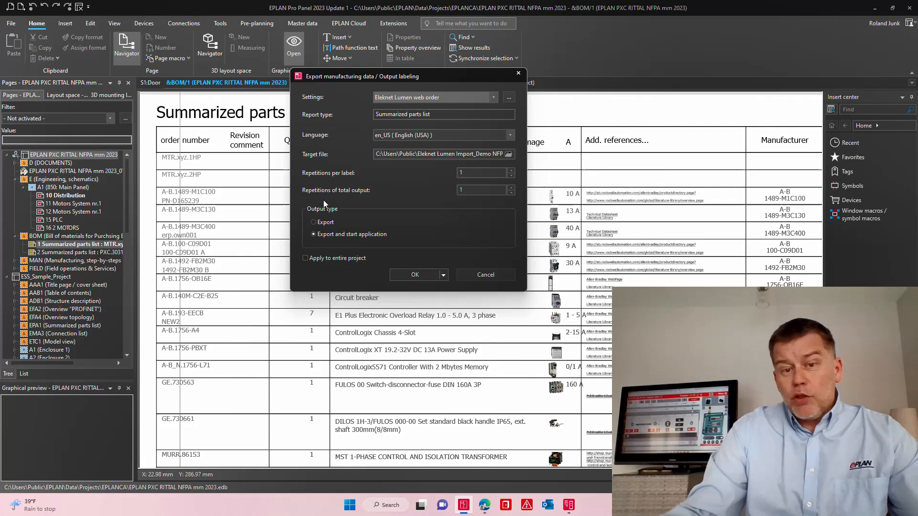
Apply the export to the entire project using the SD_Summarized parts list scheme
{"action": "left_click", "coordinate": [305, 258]}
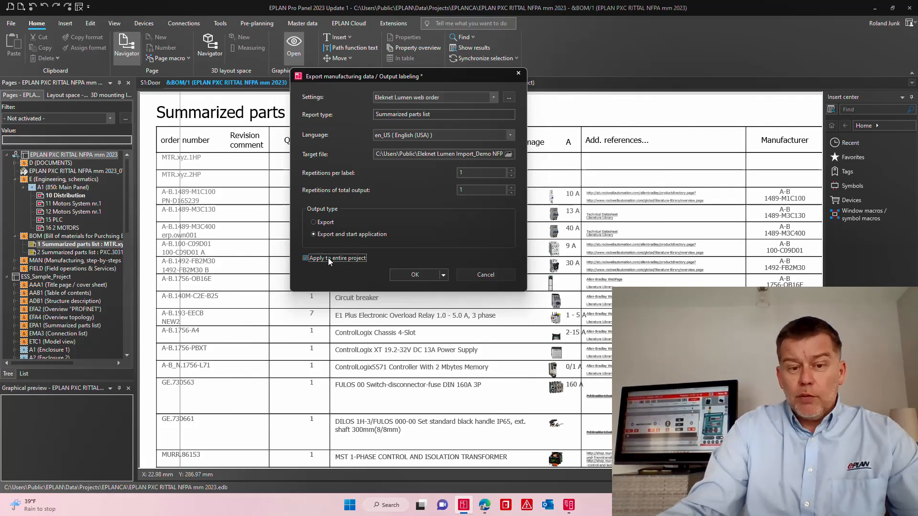
{"action": "left_click", "coordinate": [493, 97]}
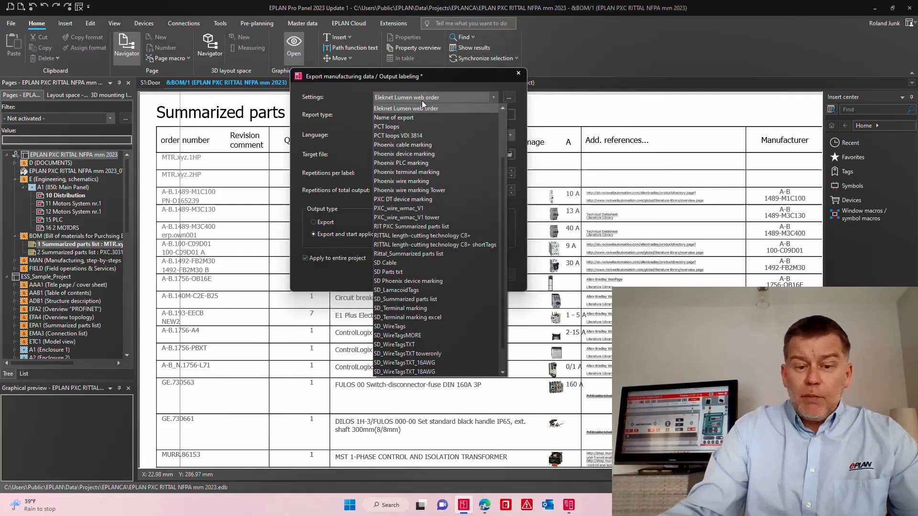
{"action": "scroll", "scroll_direction": "down", "scroll_amount": 3}
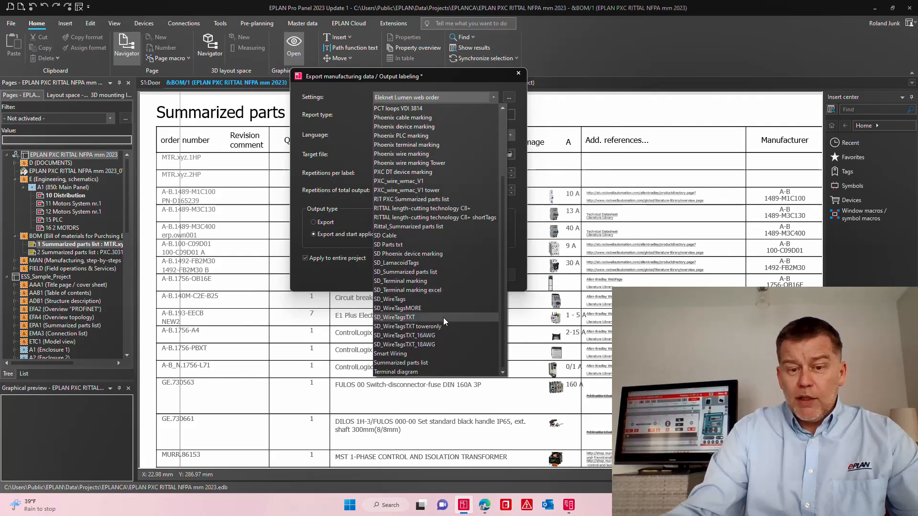
{"action": "left_click", "coordinate": [404, 271]}
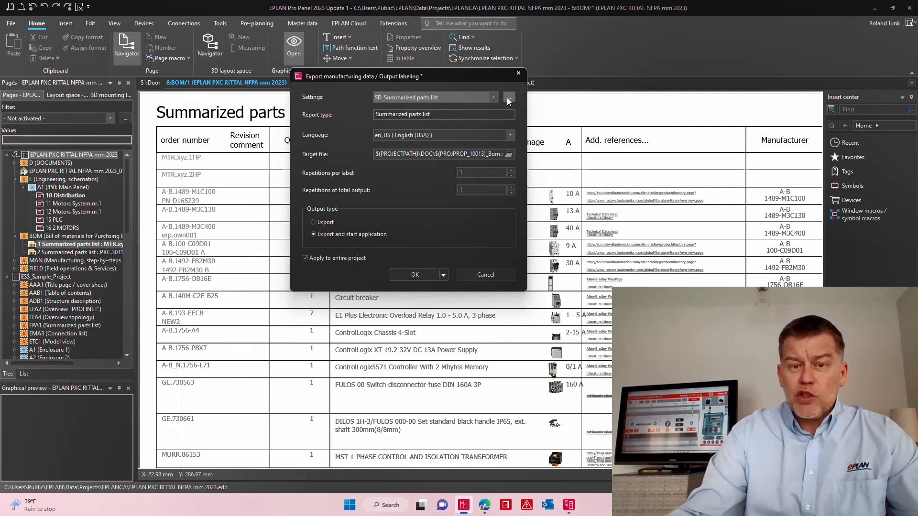
{"action": "left_click", "coordinate": [509, 97]}
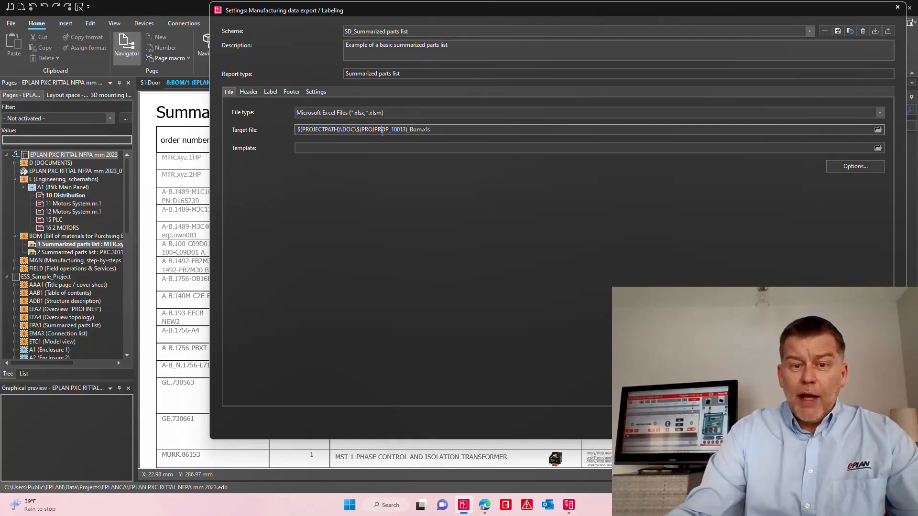
Check the project property in the Excel file name and the Job number header element
{"action": "double_click", "coordinate": [381, 130]}
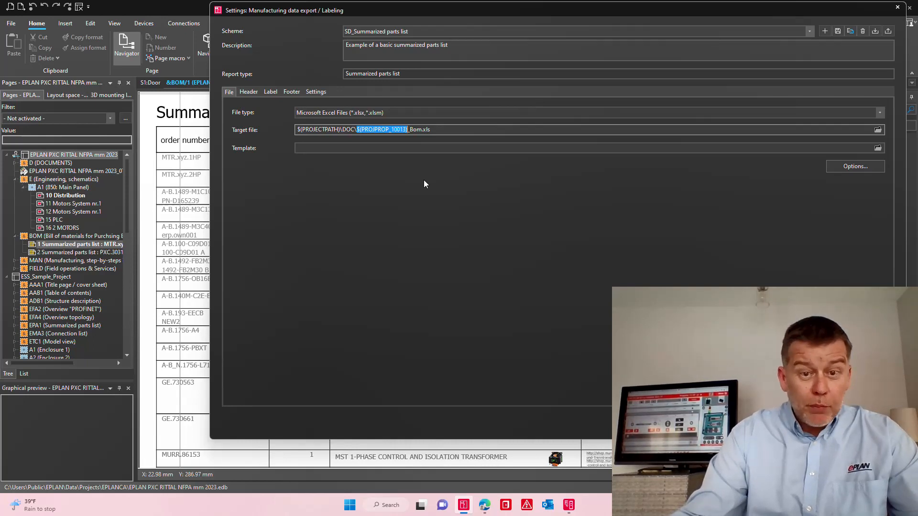
{"action": "mouse_move", "coordinate": [391, 147]}
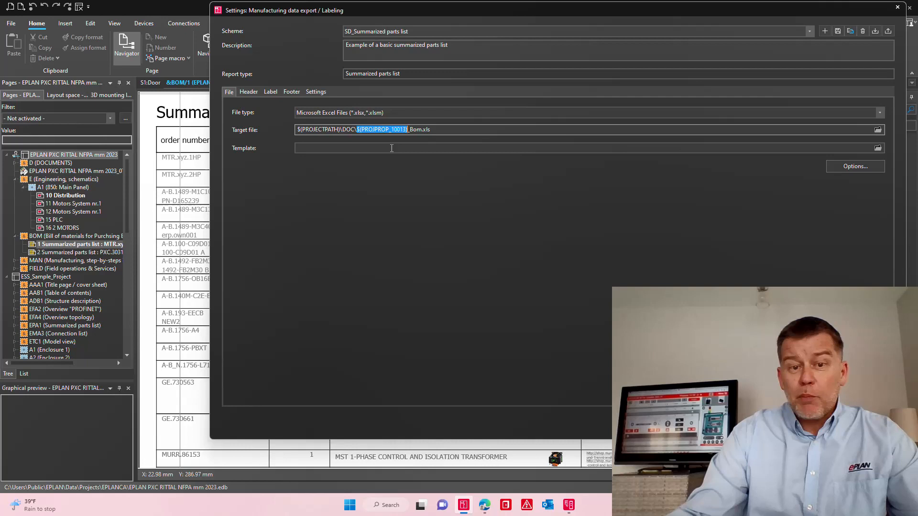
{"action": "mouse_move", "coordinate": [328, 144]}
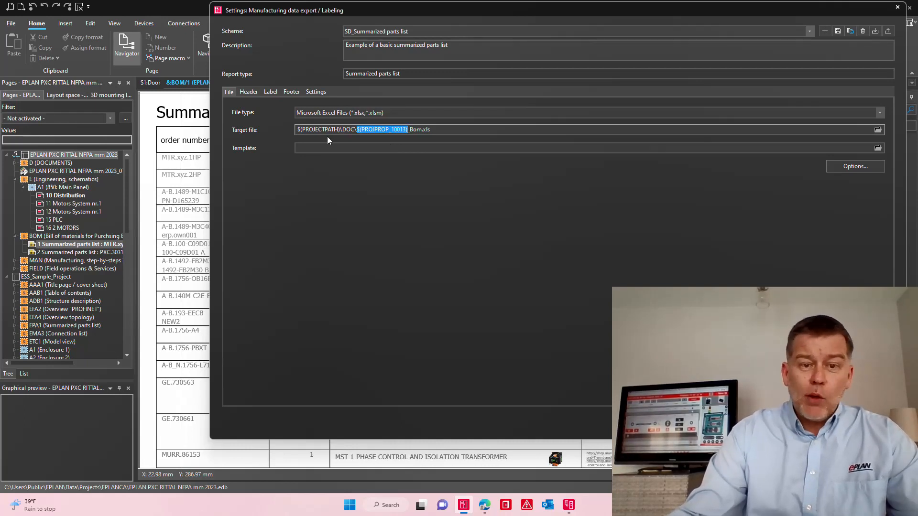
{"action": "mouse_move", "coordinate": [811, 147]}
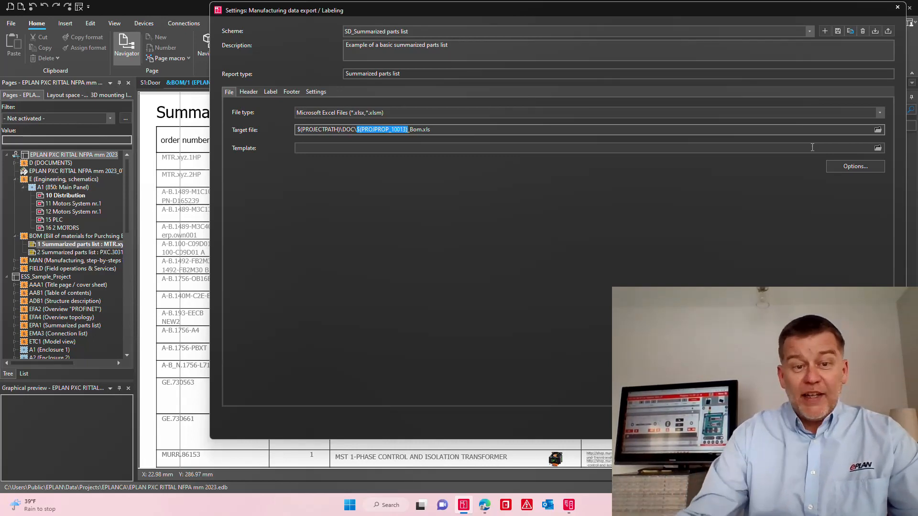
{"action": "left_click", "coordinate": [248, 91]}
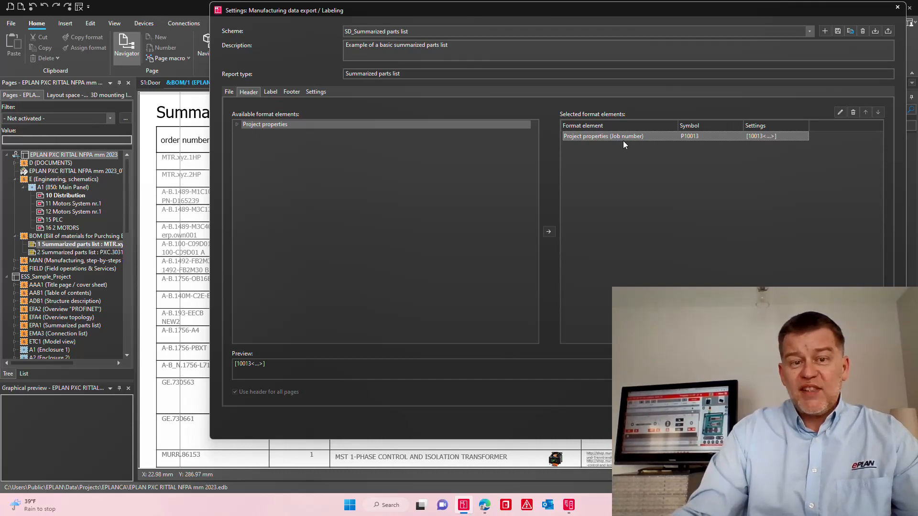
Review label elements (part number, total amount, order number, designation) and browse Device part properties
{"action": "left_click", "coordinate": [269, 92]}
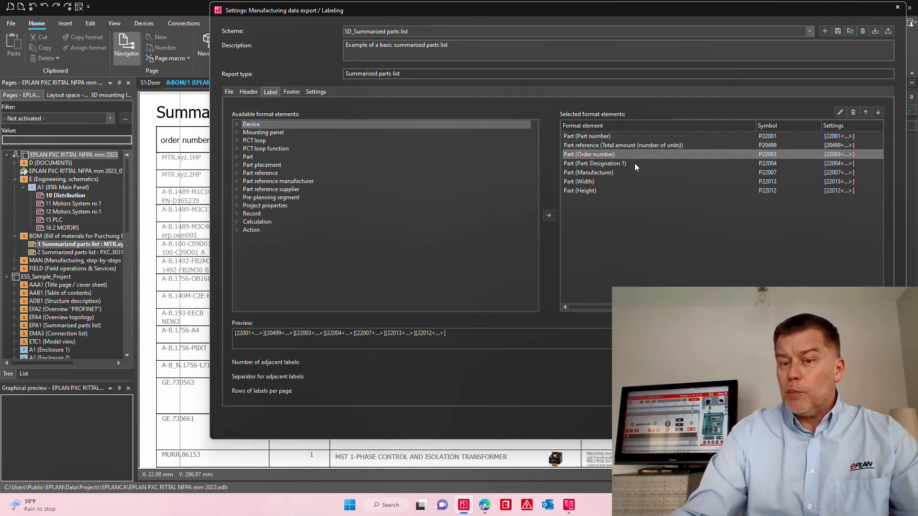
{"action": "left_click", "coordinate": [587, 136]}
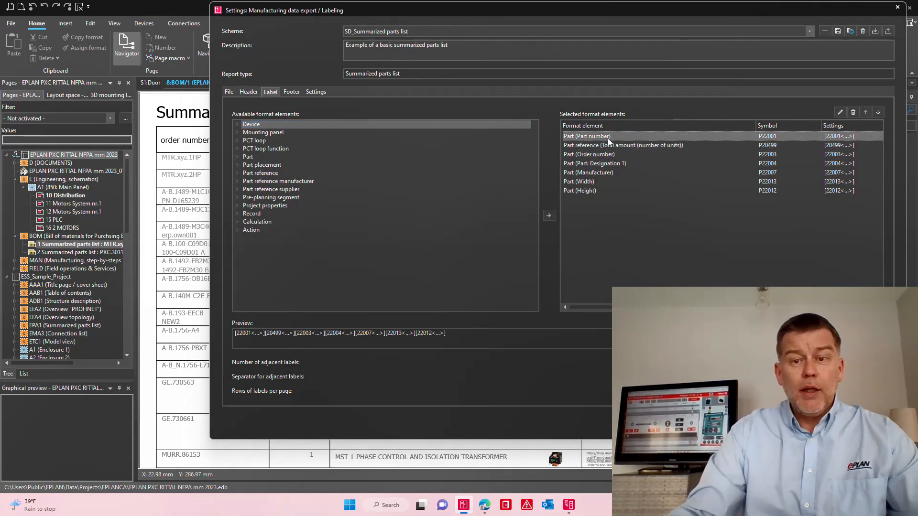
{"action": "left_click", "coordinate": [623, 145]}
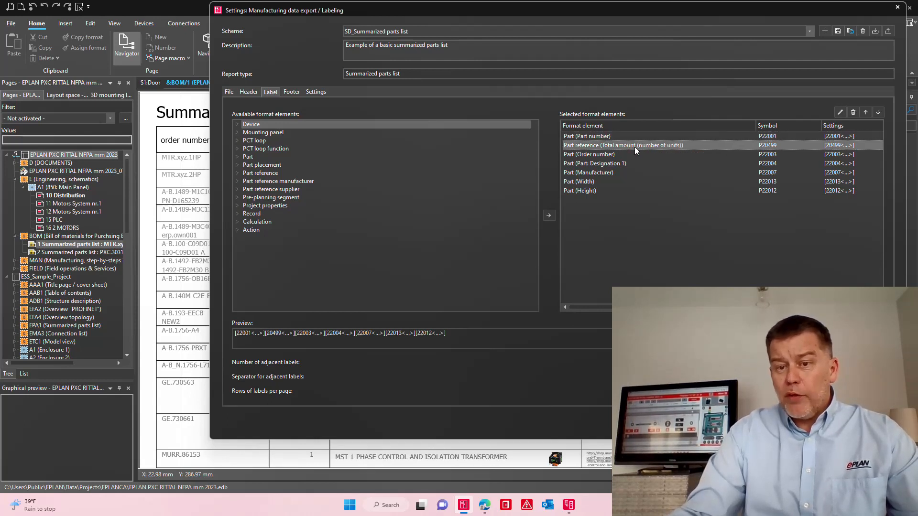
{"action": "left_click", "coordinate": [588, 154]}
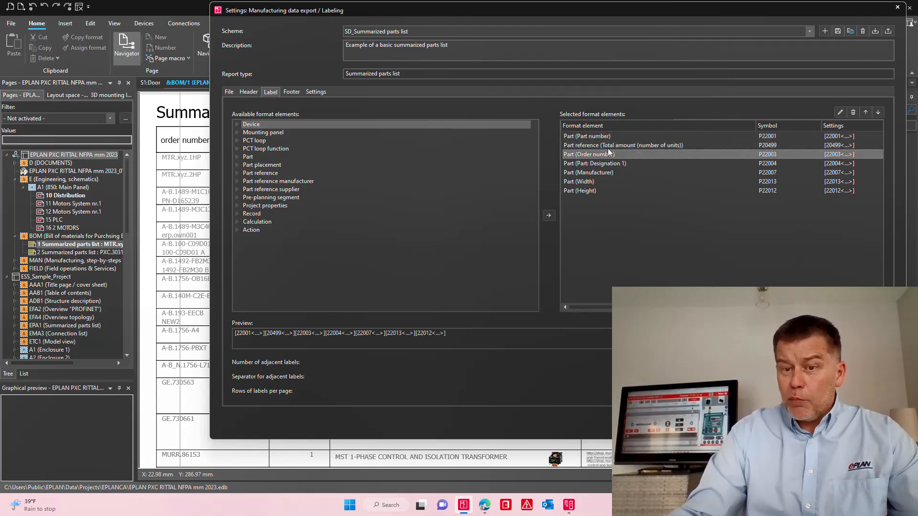
{"action": "mouse_move", "coordinate": [607, 139]}
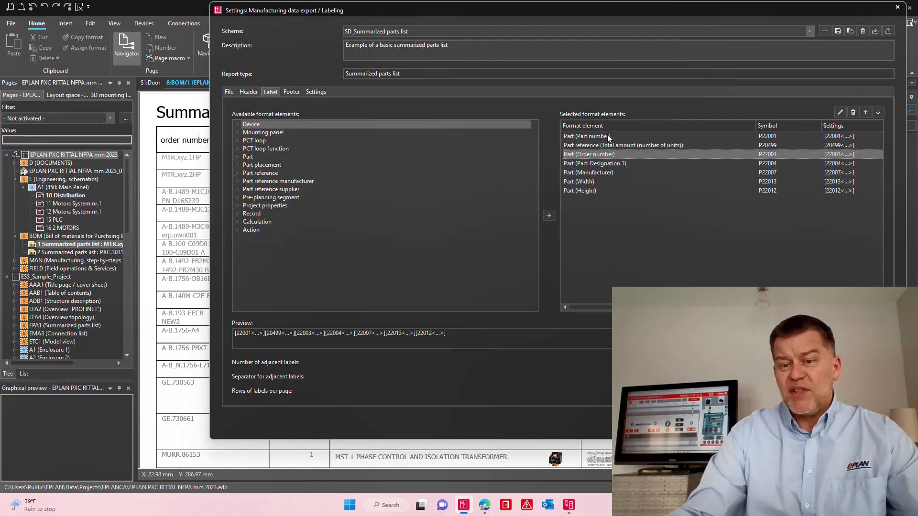
{"action": "mouse_move", "coordinate": [620, 159]}
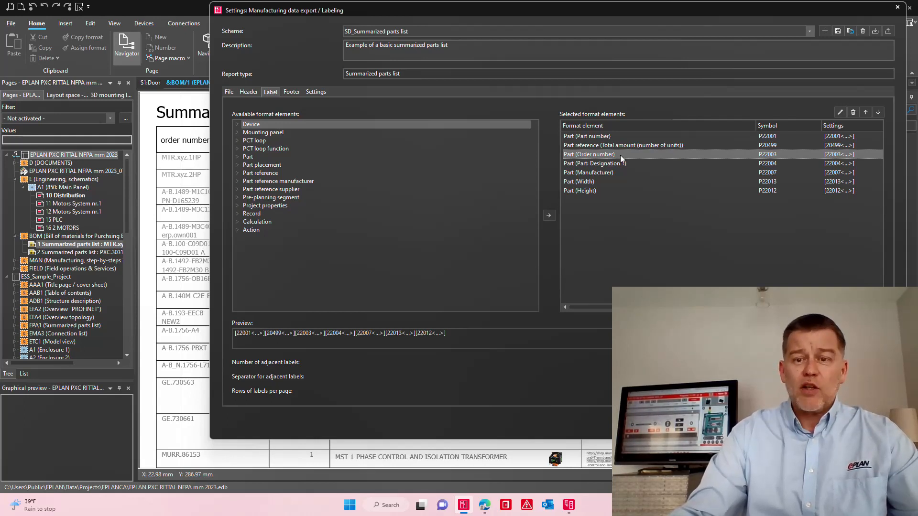
{"action": "left_click", "coordinate": [594, 164]}
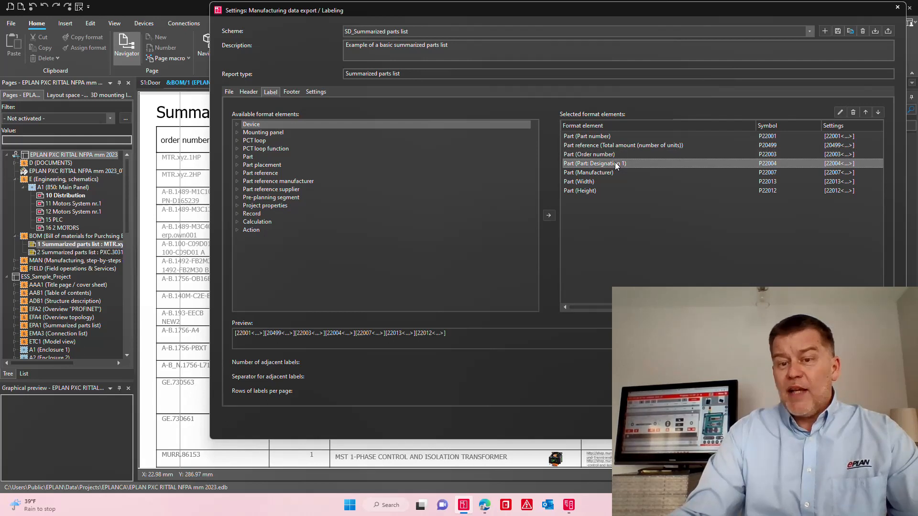
{"action": "mouse_move", "coordinate": [618, 177]}
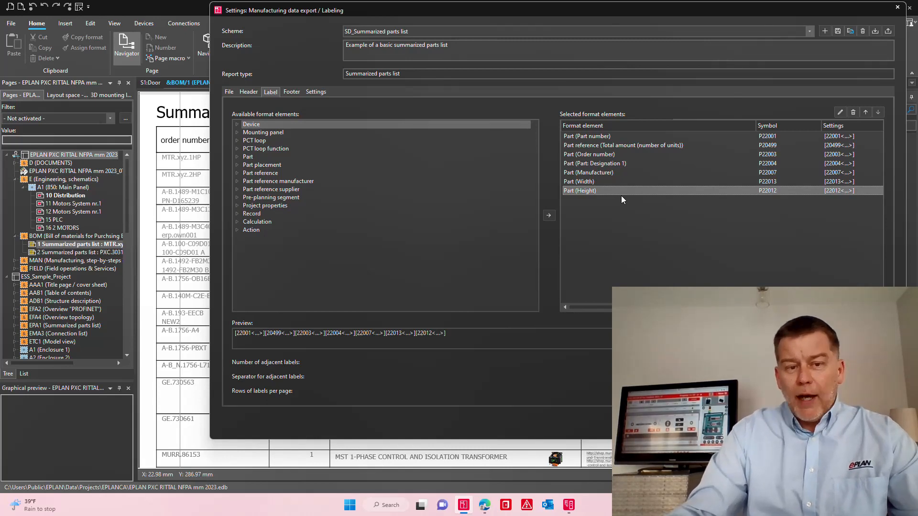
{"action": "mouse_move", "coordinate": [637, 191]}
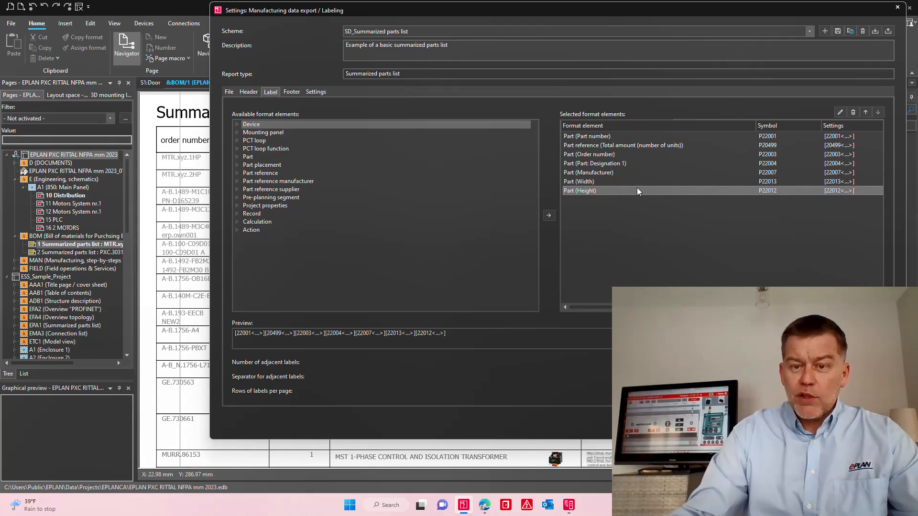
{"action": "mouse_move", "coordinate": [357, 128]}
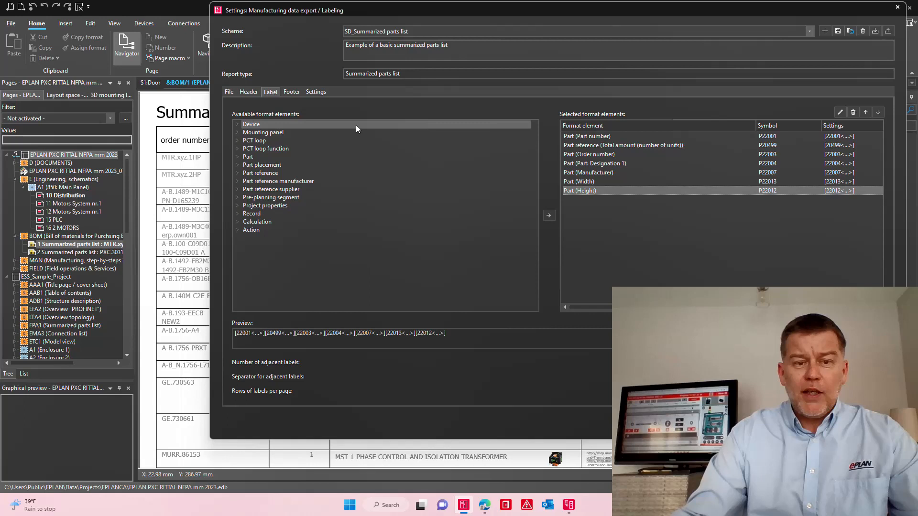
{"action": "left_click", "coordinate": [251, 124]}
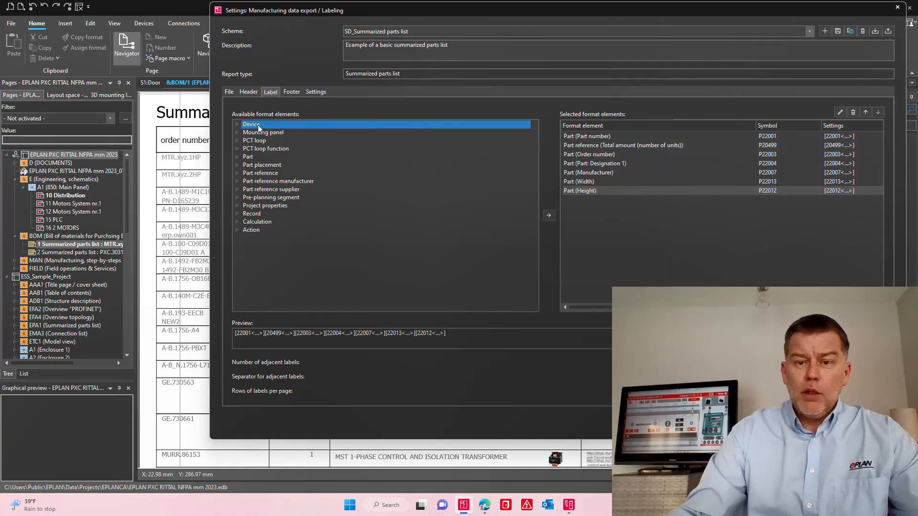
{"action": "mouse_move", "coordinate": [299, 141]}
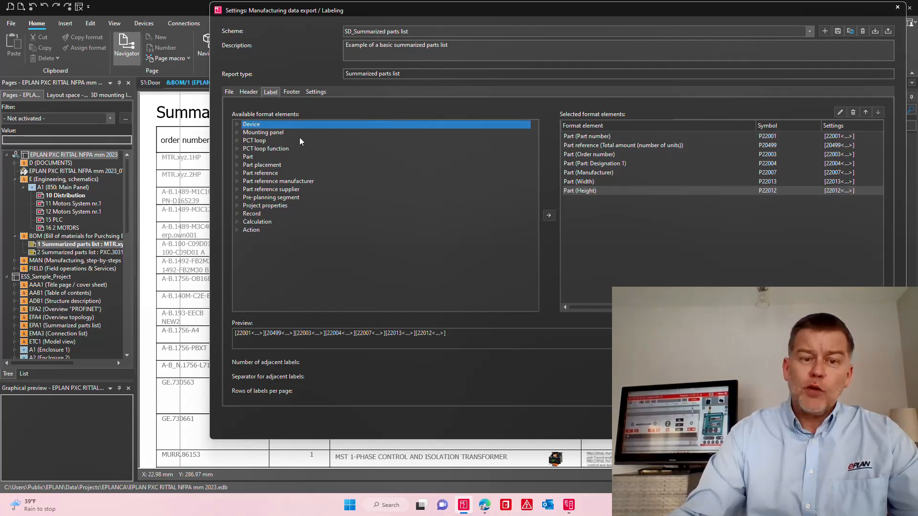
{"action": "left_click", "coordinate": [248, 157]}
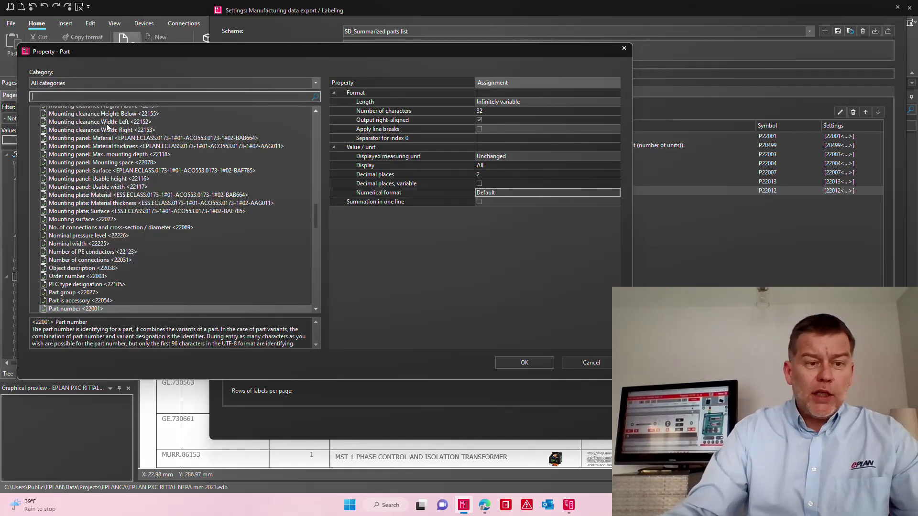
Add the part Depth <22014> property to the label's selected format elements
{"action": "scroll", "scroll_direction": "up", "scroll_amount": 3}
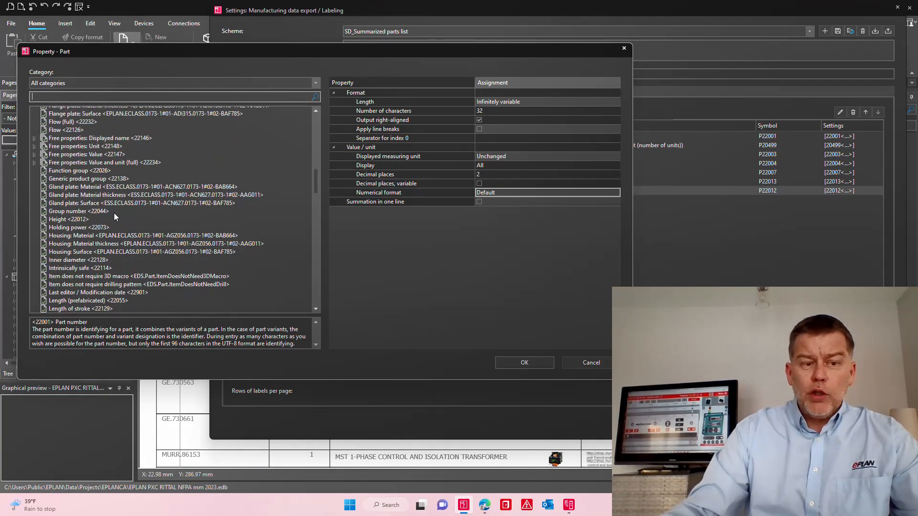
{"action": "left_click", "coordinate": [69, 219]}
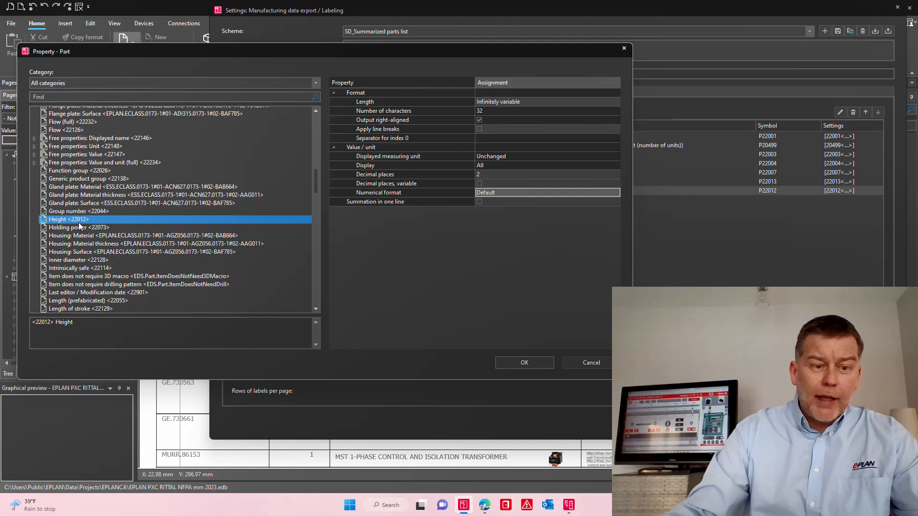
{"action": "scroll", "scroll_direction": "up", "scroll_amount": 3}
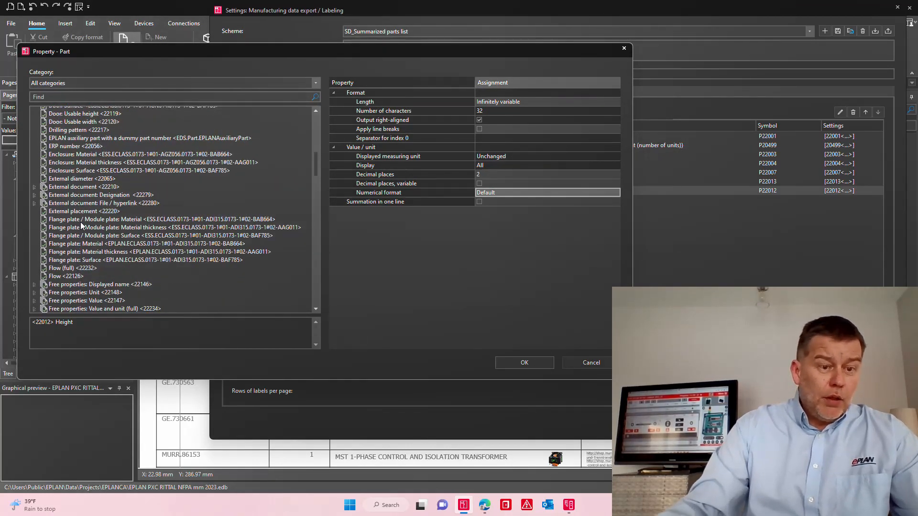
{"action": "scroll", "scroll_direction": "up", "scroll_amount": 3}
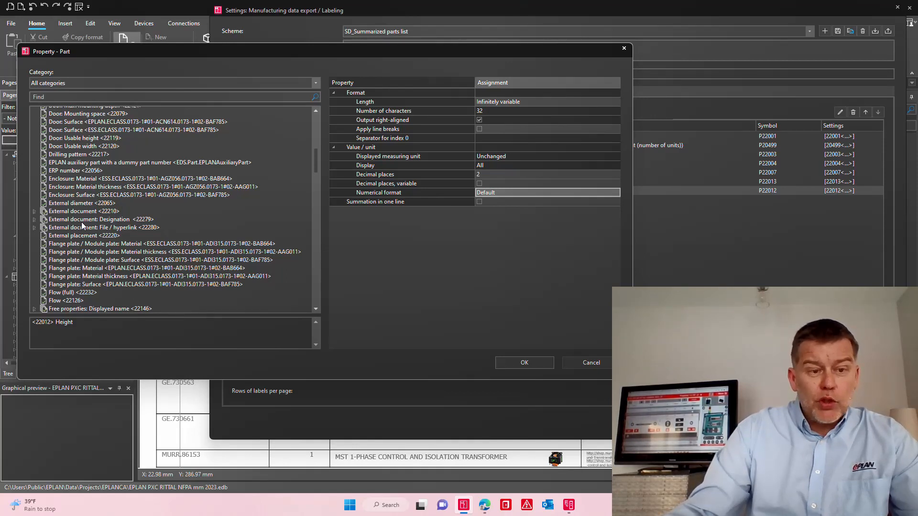
{"action": "scroll", "scroll_direction": "up", "scroll_amount": 3}
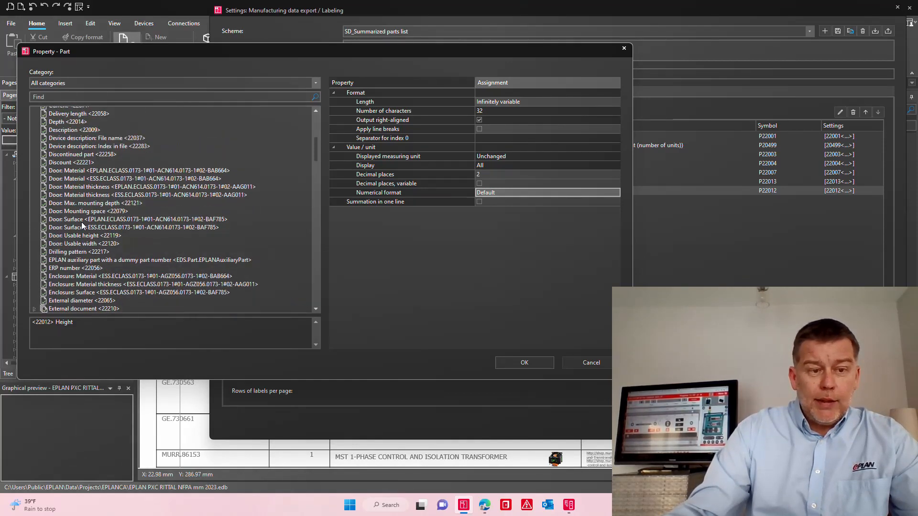
{"action": "mouse_move", "coordinate": [76, 124]}
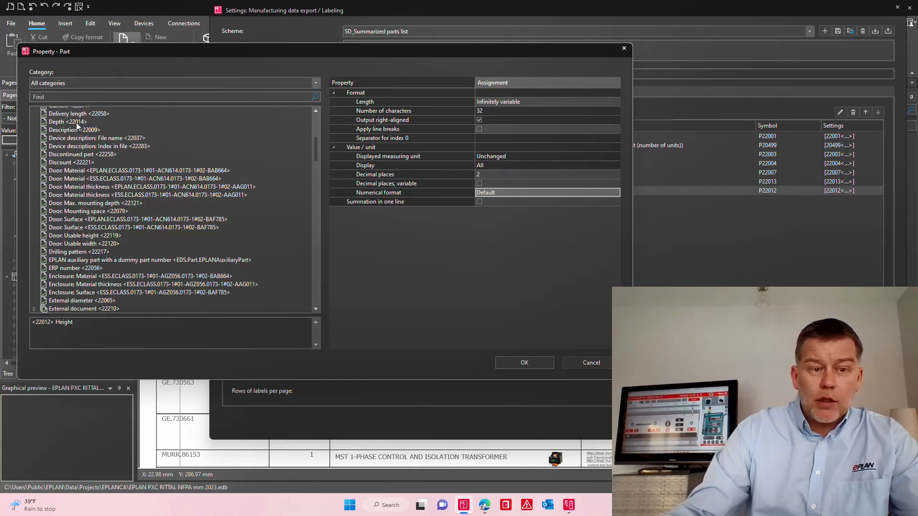
{"action": "left_click", "coordinate": [524, 362]}
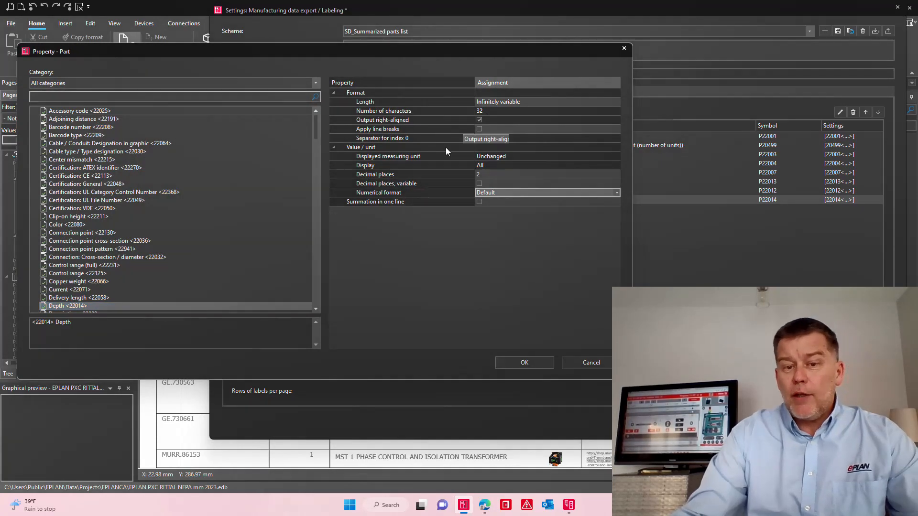
{"action": "left_click", "coordinate": [388, 155]}
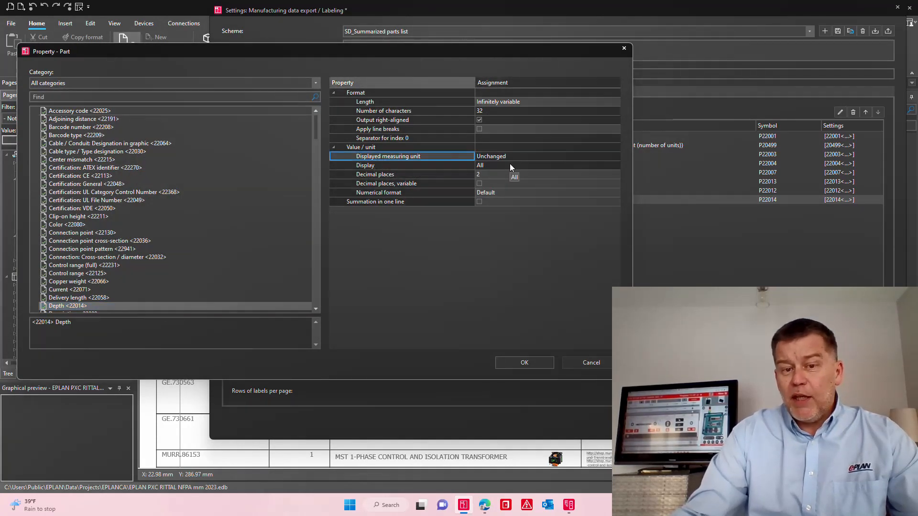
{"action": "mouse_move", "coordinate": [522, 168]}
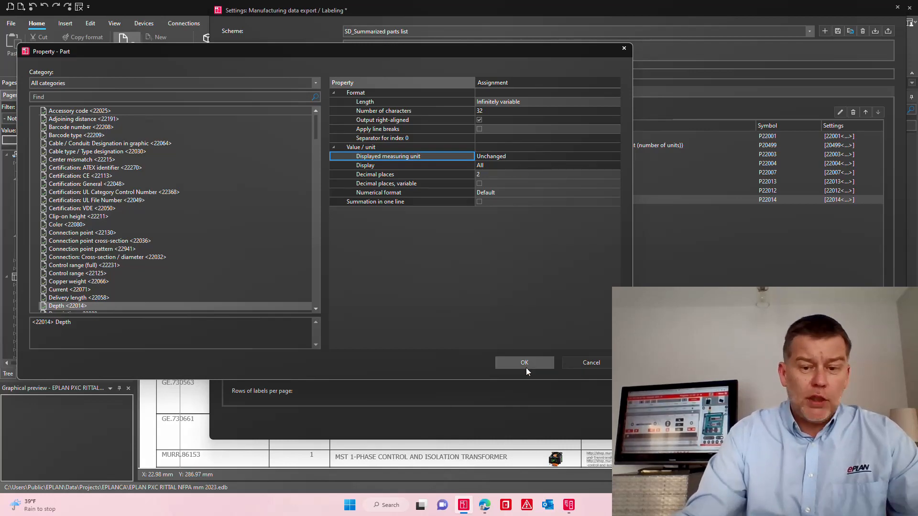
{"action": "left_click", "coordinate": [524, 362]}
{"action": "type", "text": "w"}
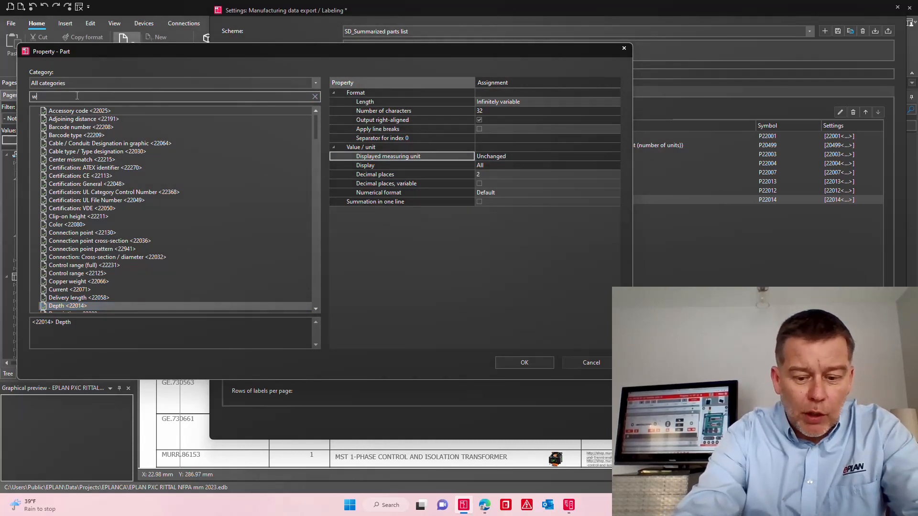
Find the Weight <22046> property and add it after Depth as a label format element
{"action": "type", "text": "e"}
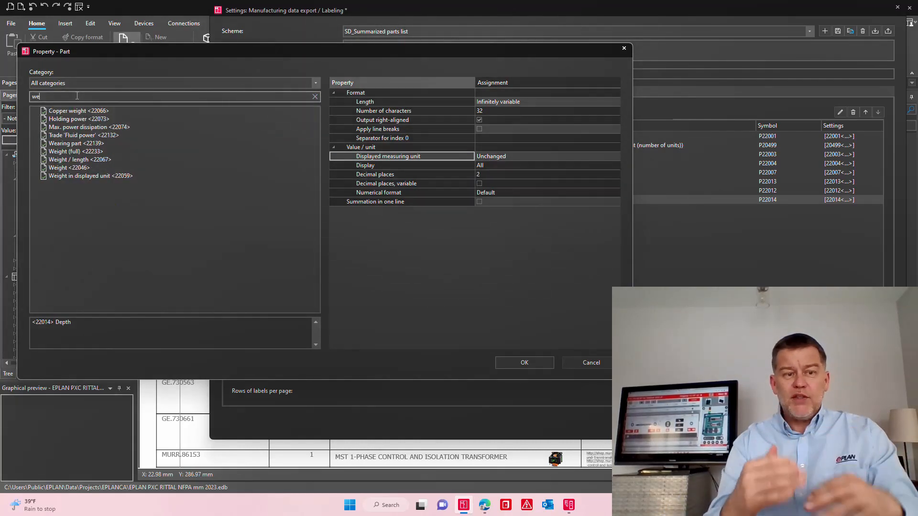
{"action": "left_click", "coordinate": [69, 168]}
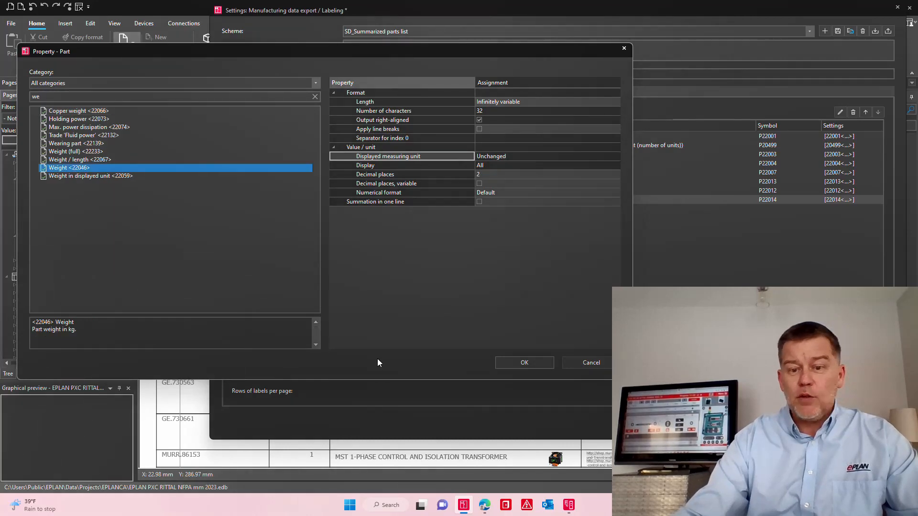
{"action": "left_click", "coordinate": [524, 362]}
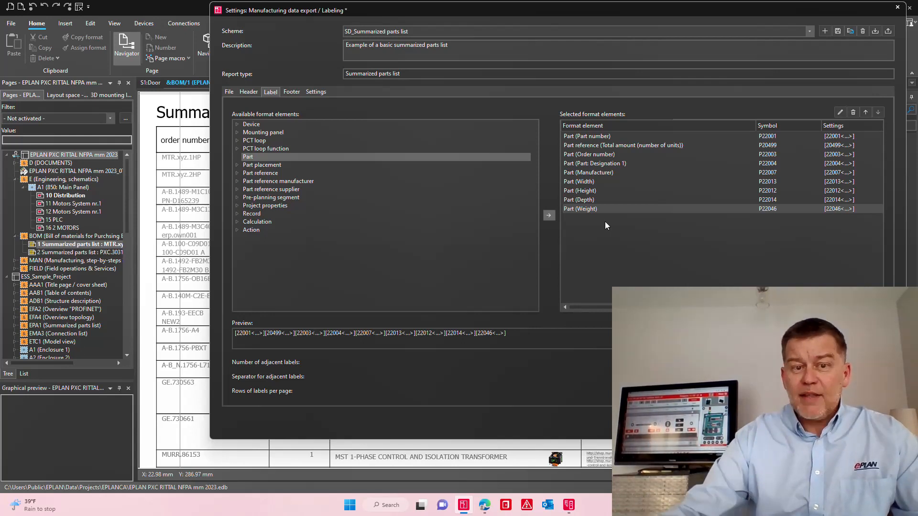
{"action": "left_click", "coordinate": [315, 92]}
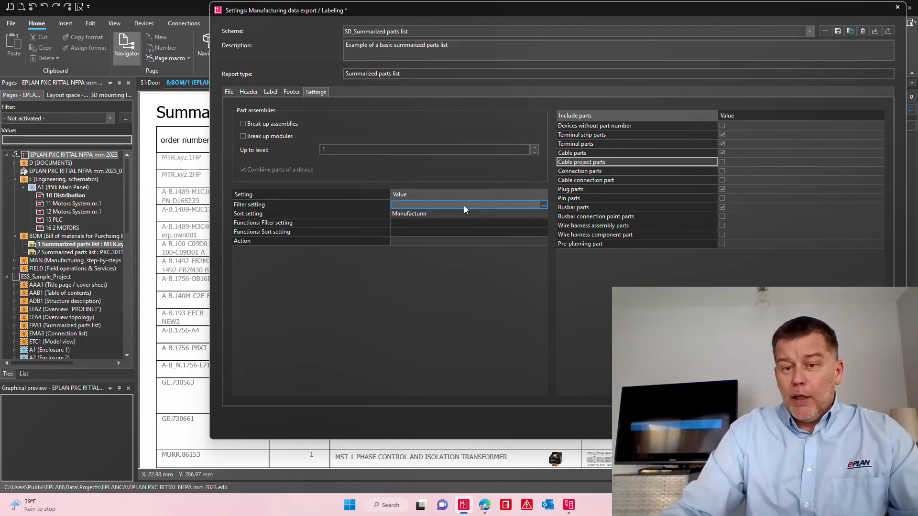
Tick Cable project parts, Connection parts, Cable connection part and Pin parts in export settings
{"action": "left_click", "coordinate": [722, 162]}
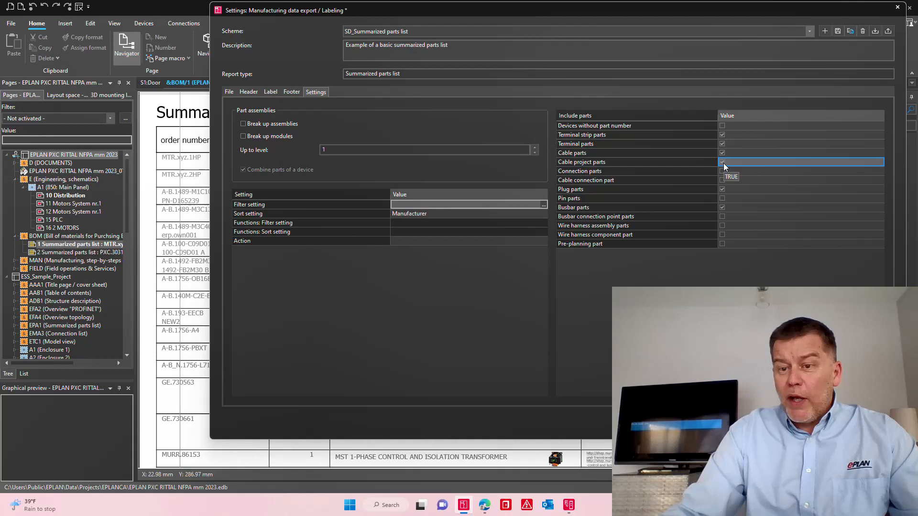
{"action": "left_click", "coordinate": [722, 170]}
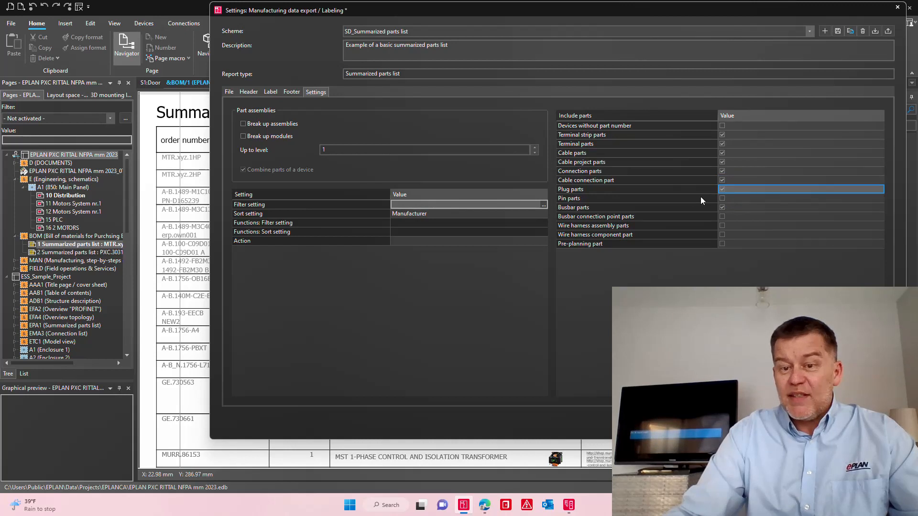
{"action": "left_click", "coordinate": [721, 198]}
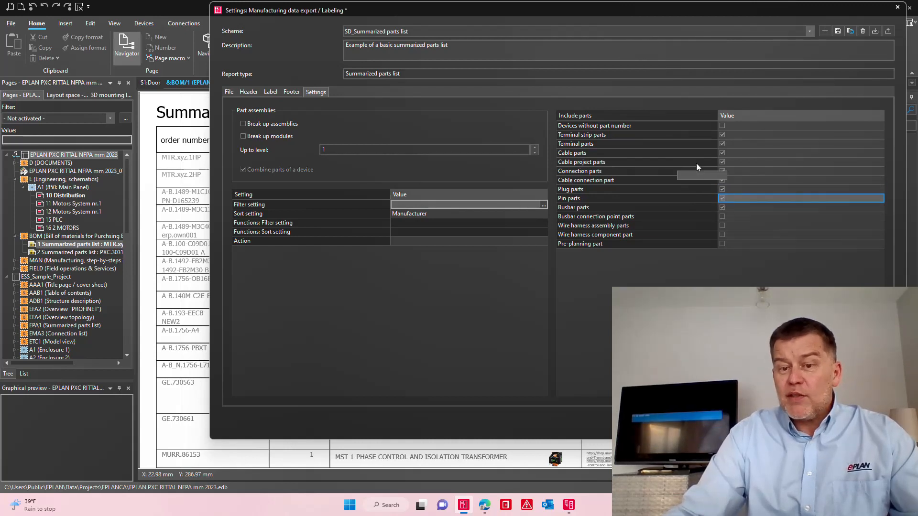
{"action": "mouse_move", "coordinate": [629, 213]}
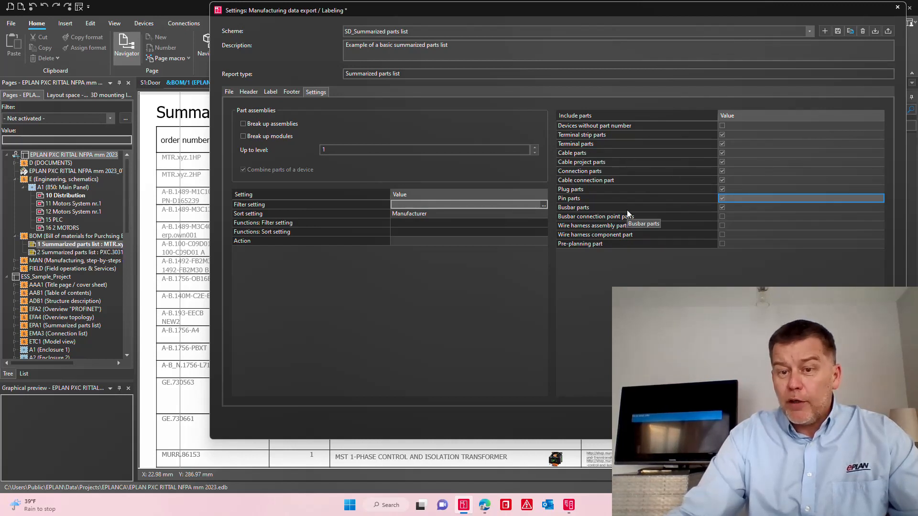
{"action": "mouse_move", "coordinate": [611, 216]}
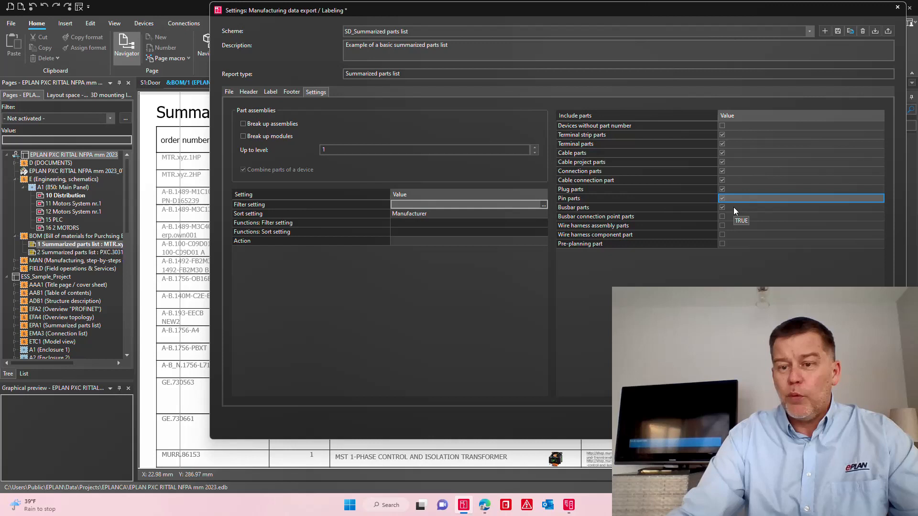
{"action": "mouse_move", "coordinate": [702, 130]}
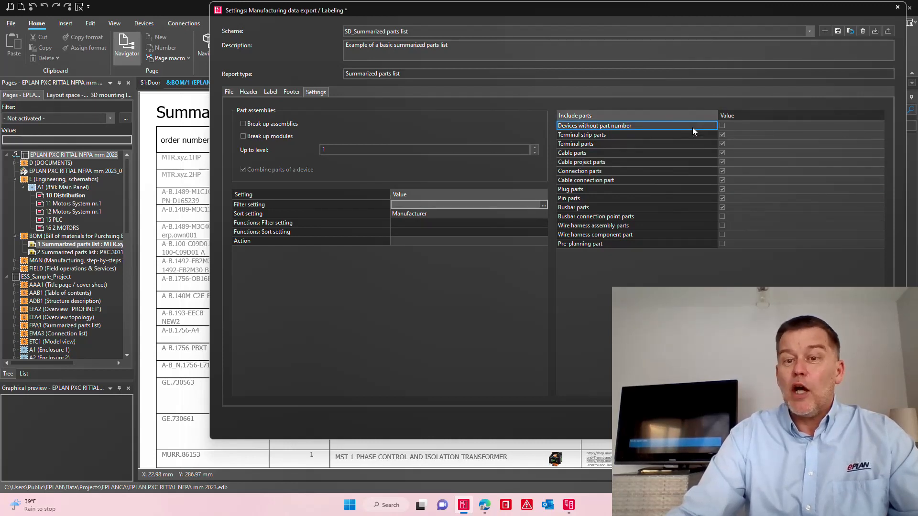
{"action": "left_click", "coordinate": [721, 125]}
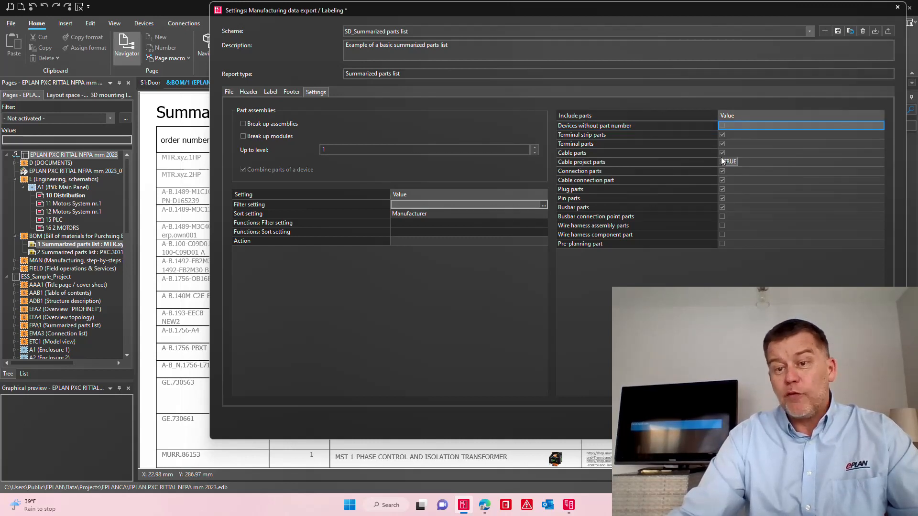
{"action": "mouse_move", "coordinate": [712, 168]}
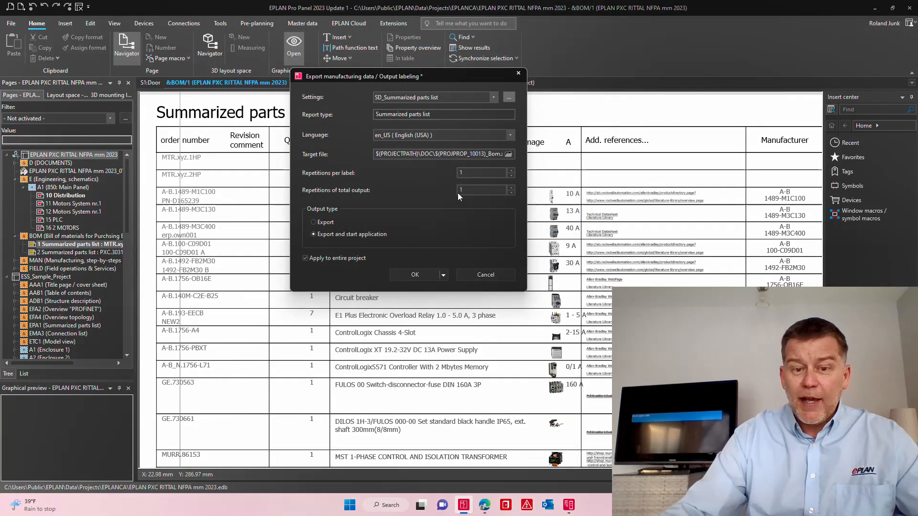
Export the parts list, overwriting NFPA_bas005_Bom.xls, and open it in Excel
{"action": "left_click", "coordinate": [414, 274]}
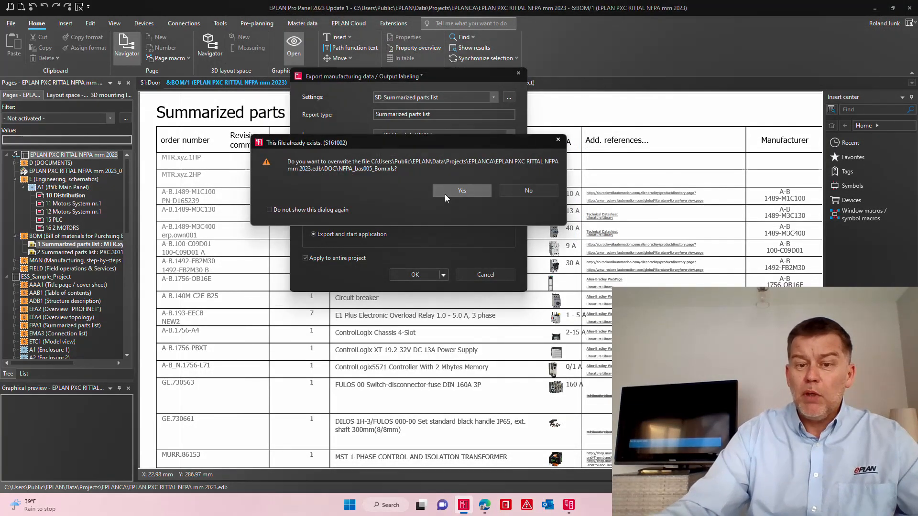
{"action": "left_click", "coordinate": [461, 190]}
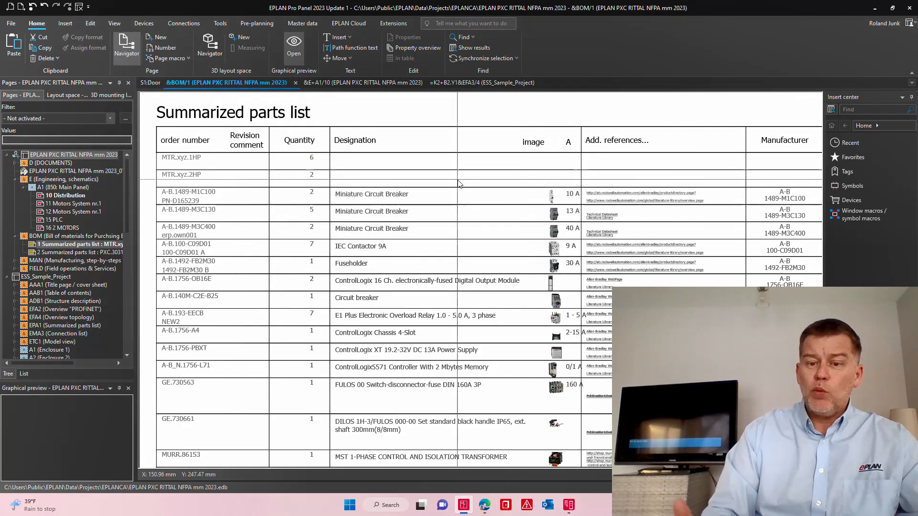
{"action": "left_click", "coordinate": [578, 504]}
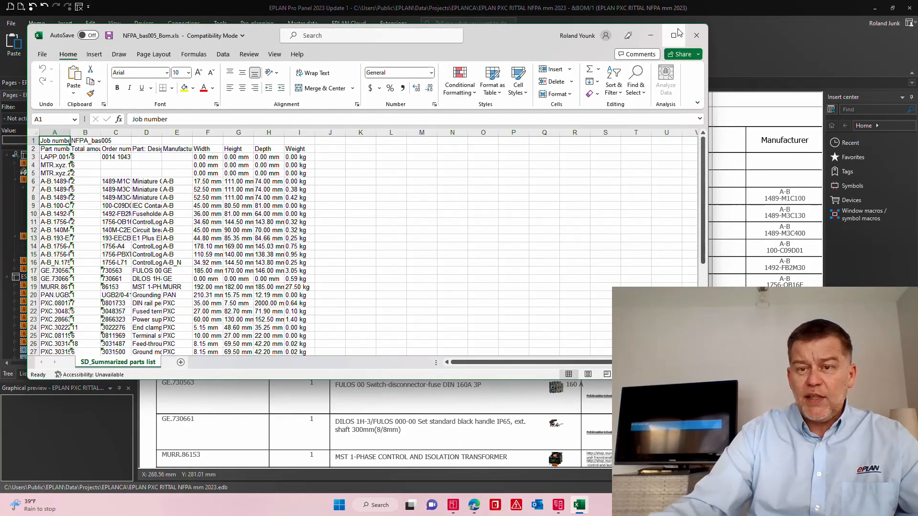
Maximize Excel and autofit columns A, C and D of NFPA_bas005_Bom.xls
{"action": "left_click", "coordinate": [675, 35]}
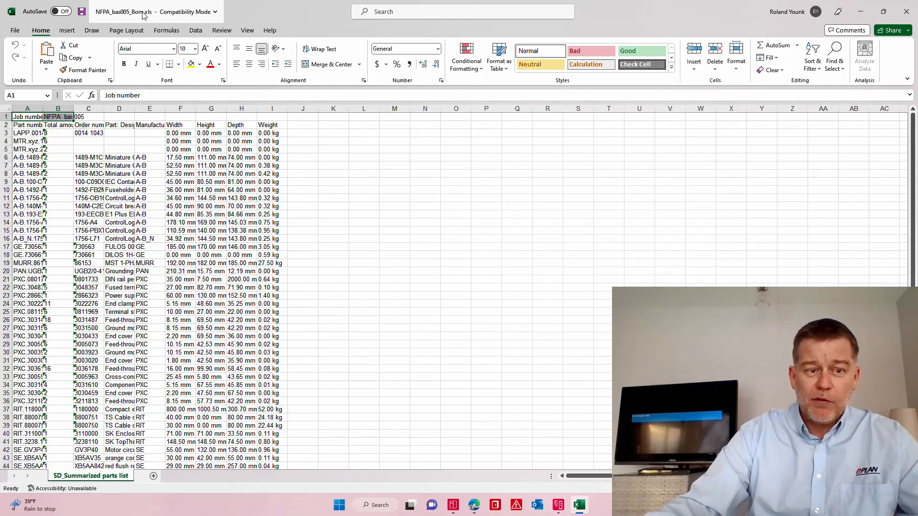
{"action": "left_click", "coordinate": [27, 133]}
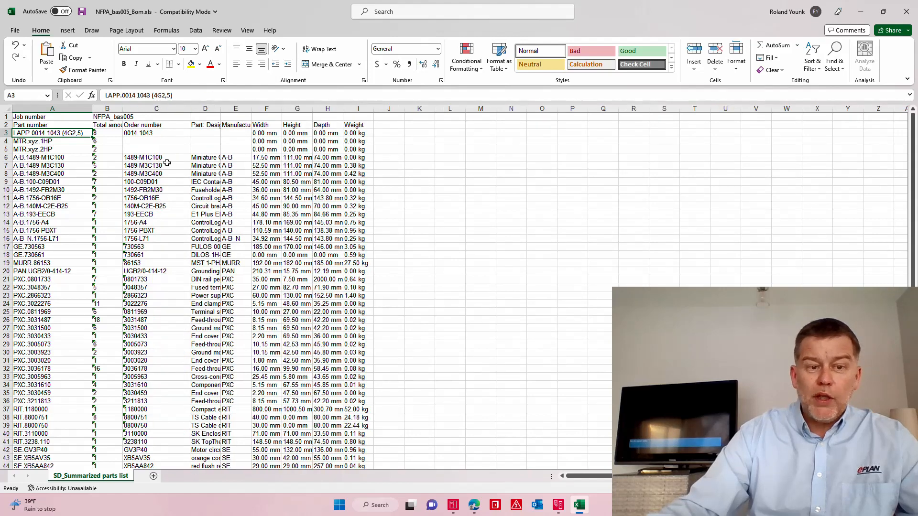
{"action": "left_click", "coordinate": [156, 158]}
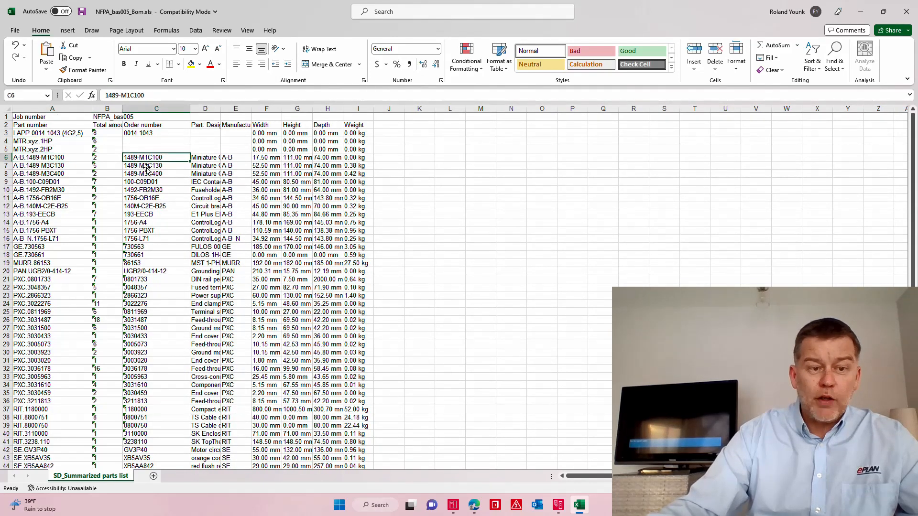
{"action": "left_click", "coordinate": [107, 158]}
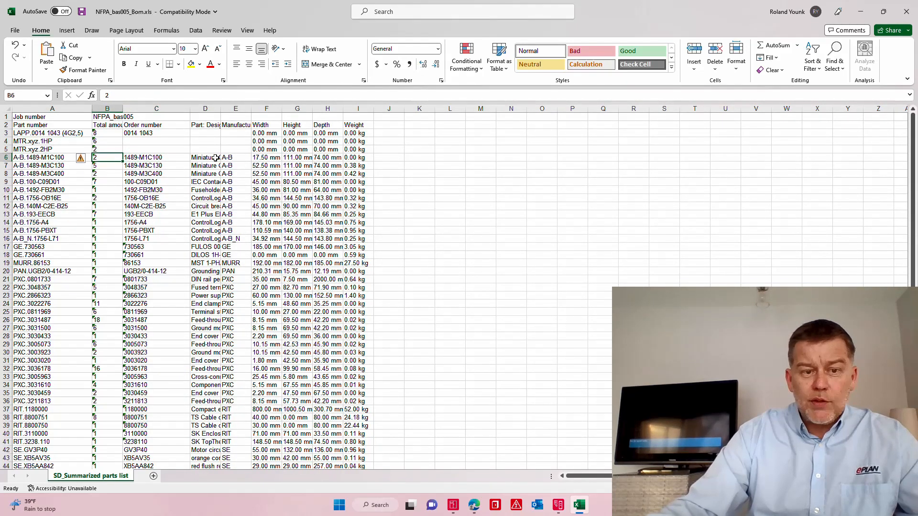
{"action": "left_click", "coordinate": [205, 157]}
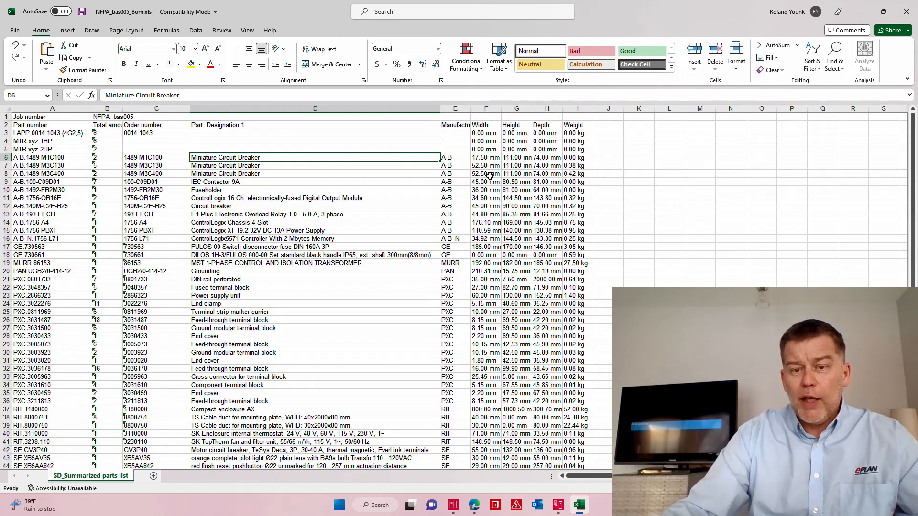
{"action": "left_click", "coordinate": [576, 173]}
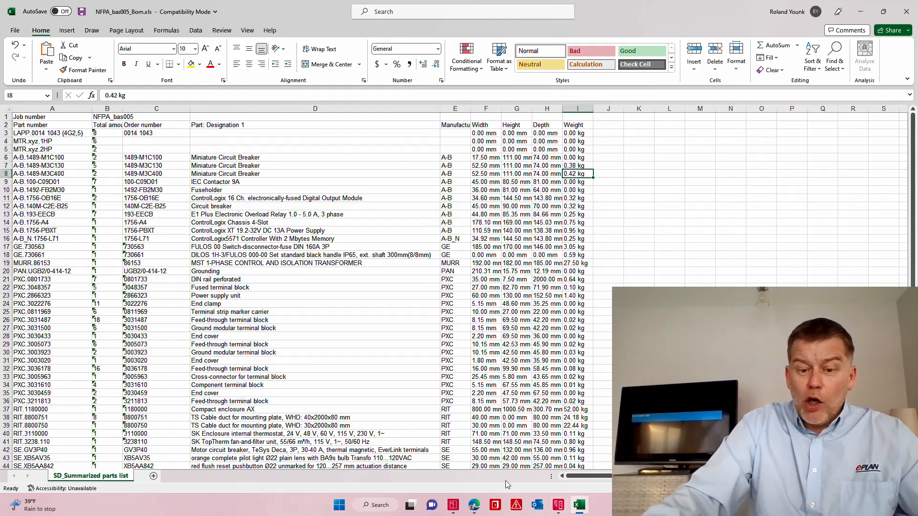
Rerun the manufacturing data export with the Eleknet Lumen web order scheme, overwriting the TXT file
{"action": "left_click", "coordinate": [451, 505]}
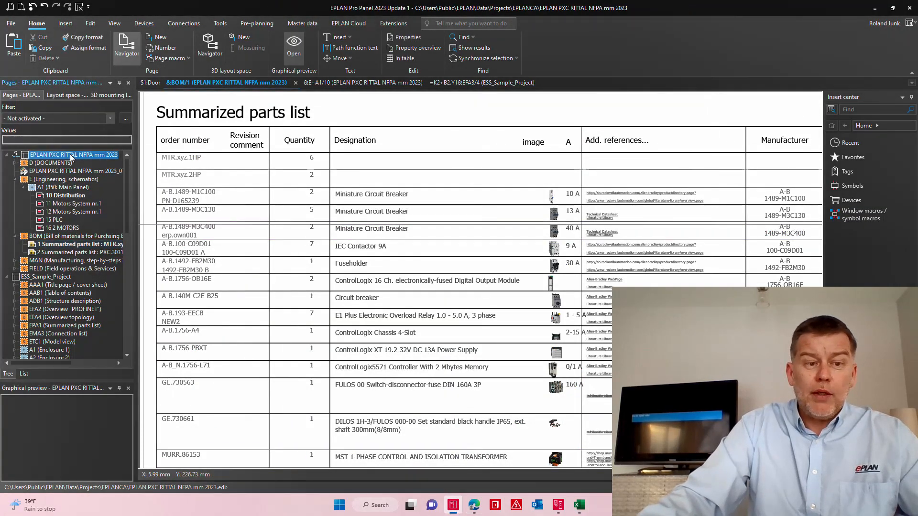
{"action": "left_click", "coordinate": [11, 23]}
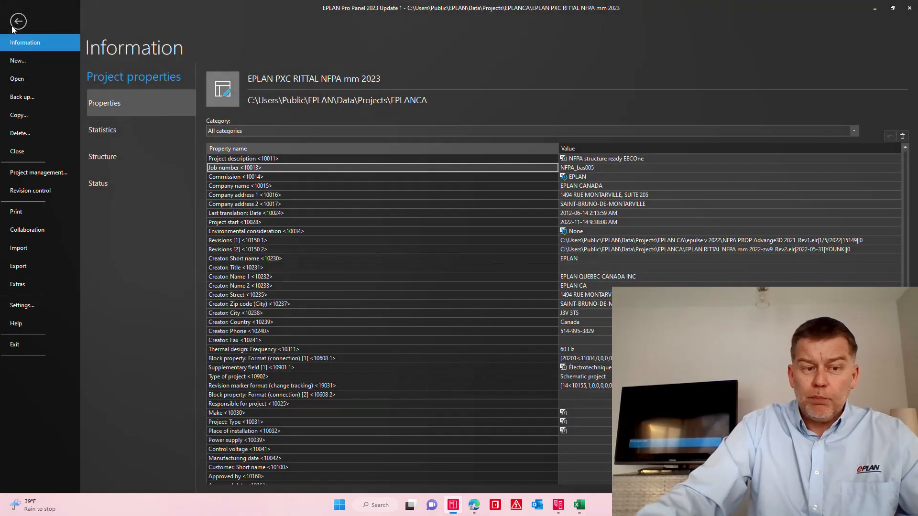
{"action": "mouse_move", "coordinate": [18, 284]}
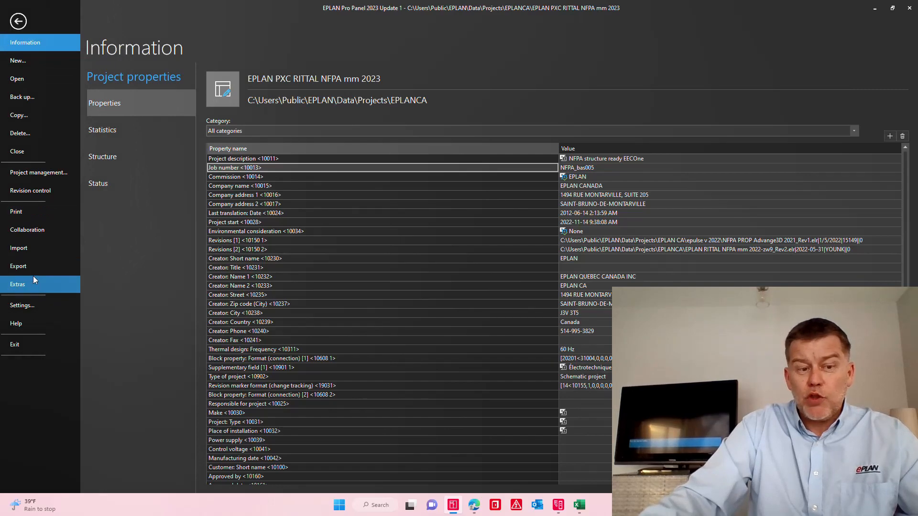
{"action": "left_click", "coordinate": [18, 266]}
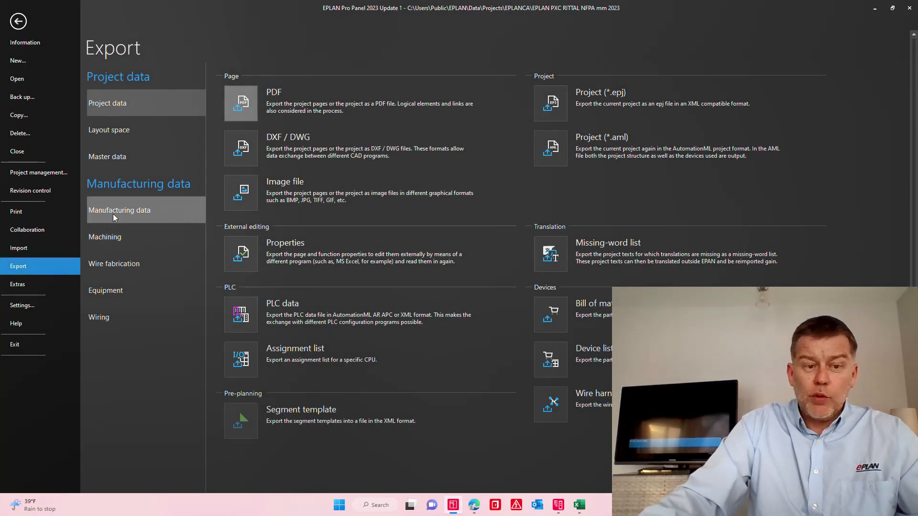
{"action": "left_click", "coordinate": [119, 209]}
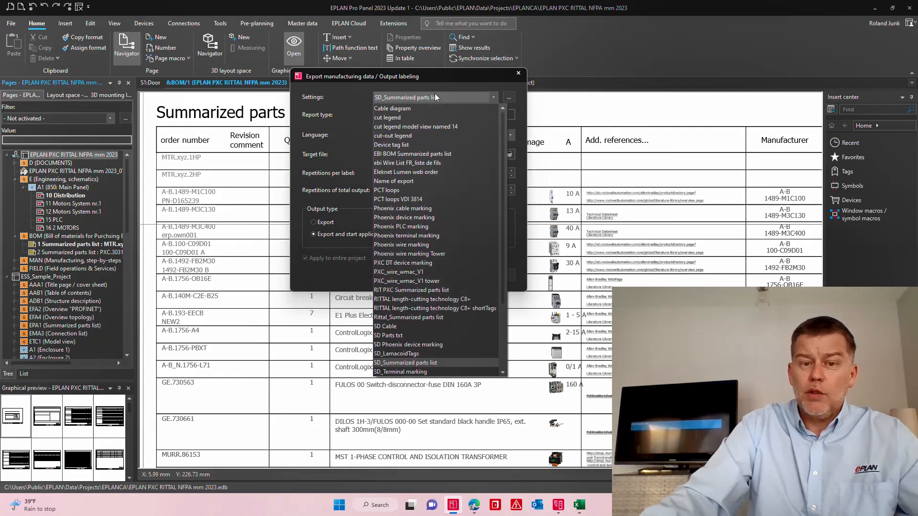
{"action": "mouse_move", "coordinate": [424, 144]}
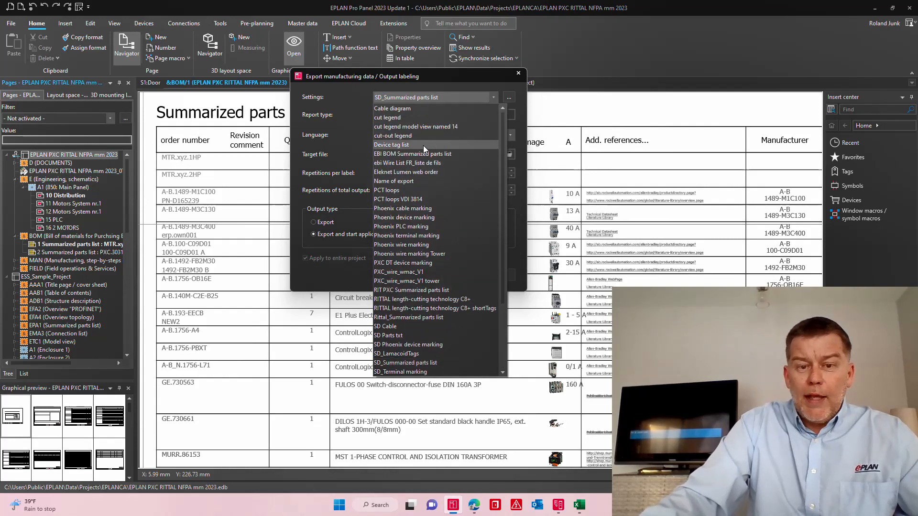
{"action": "mouse_move", "coordinate": [424, 163]}
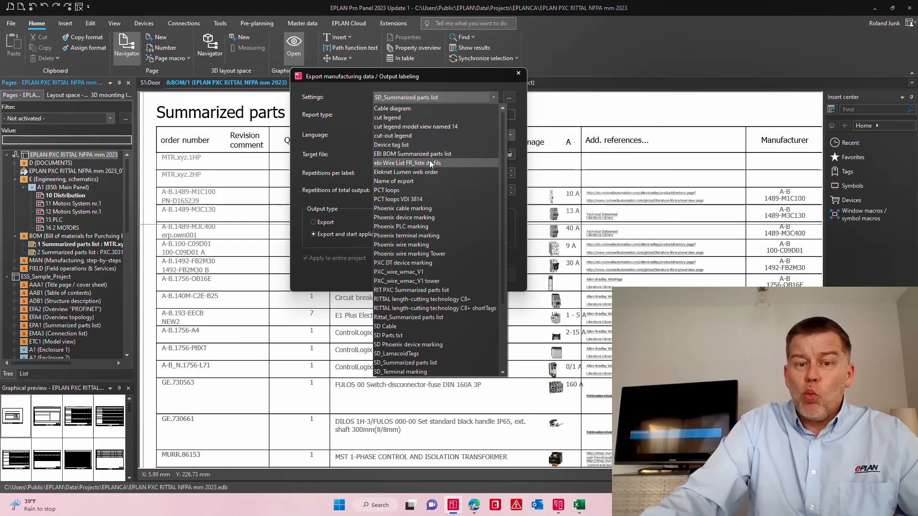
{"action": "left_click", "coordinate": [406, 172]}
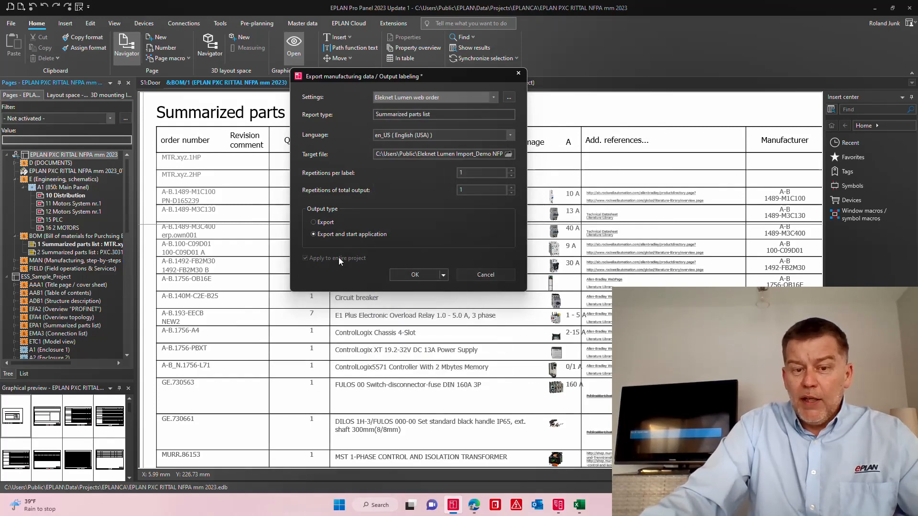
{"action": "left_click", "coordinate": [415, 274]}
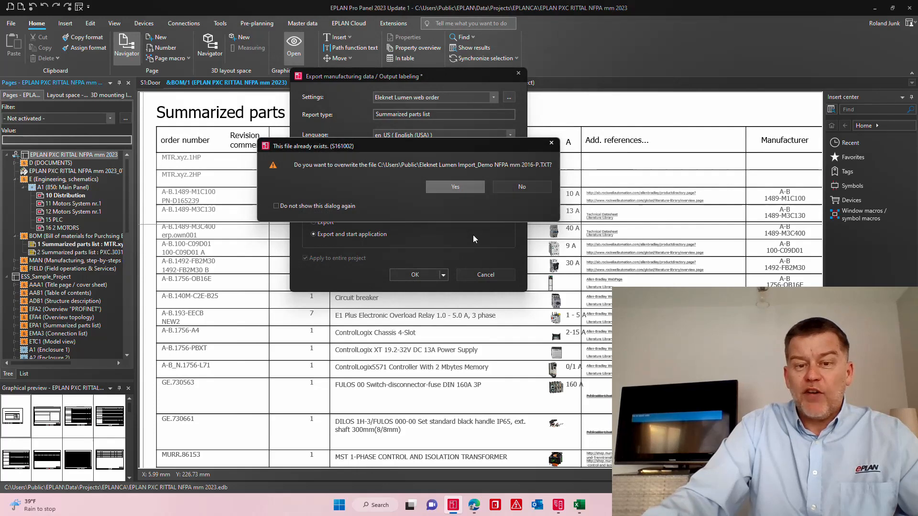
{"action": "left_click", "coordinate": [455, 186]}
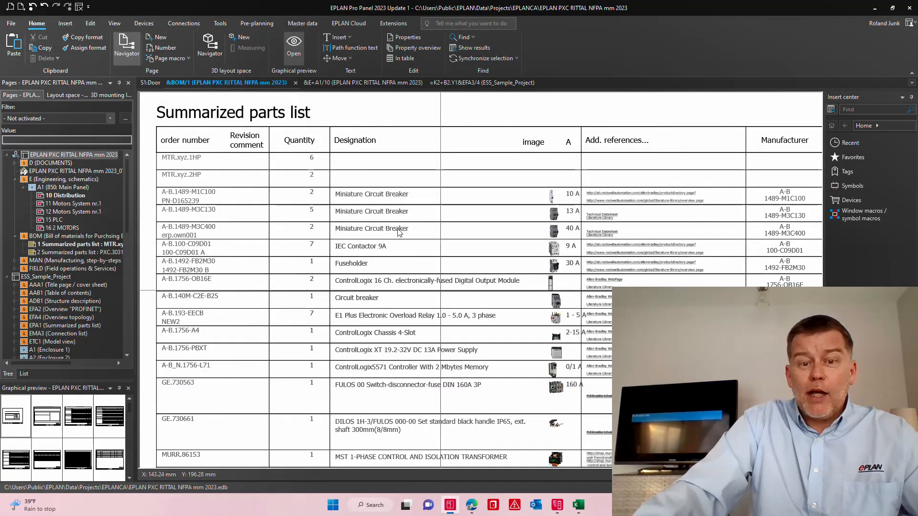
{"action": "left_click", "coordinate": [370, 229]}
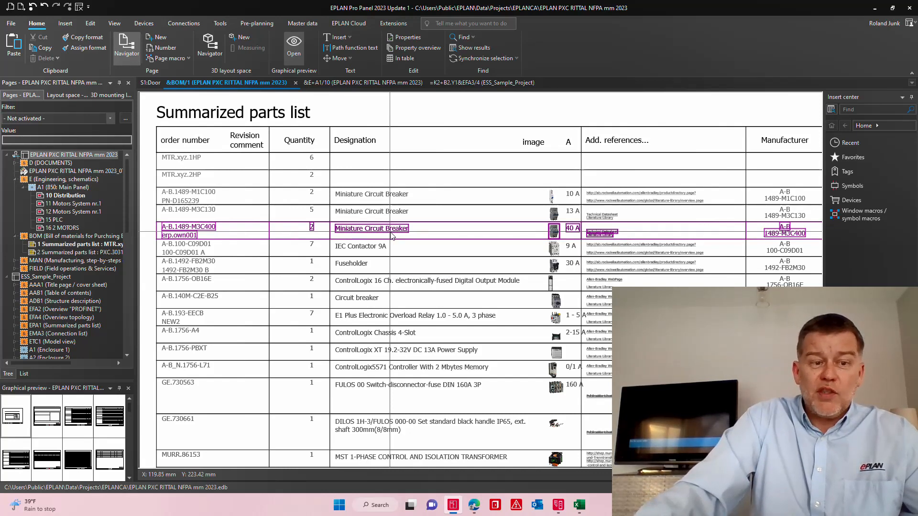
{"action": "left_click", "coordinate": [73, 154]}
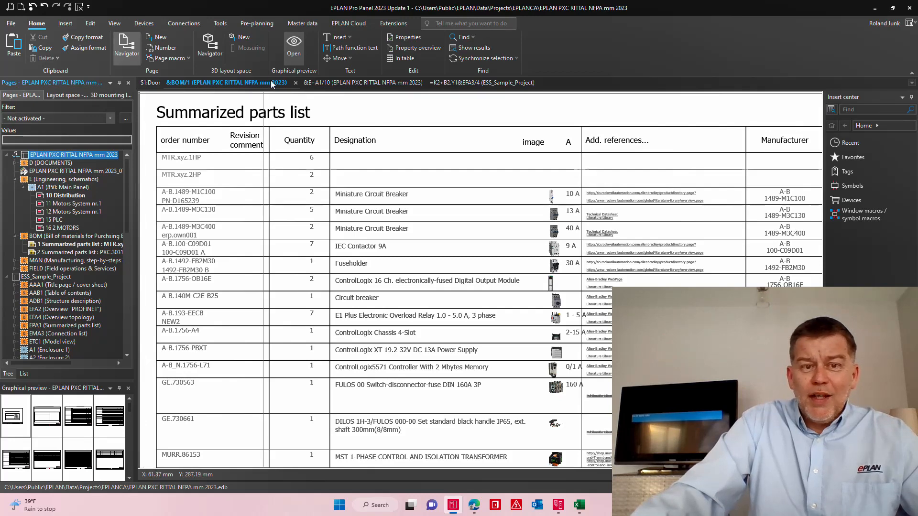
{"action": "left_click", "coordinate": [220, 23]}
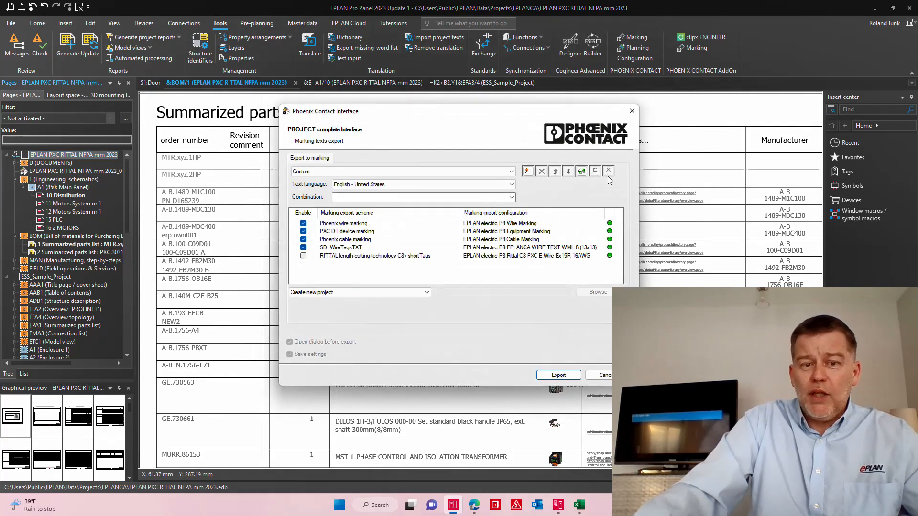
{"action": "mouse_move", "coordinate": [557, 375]}
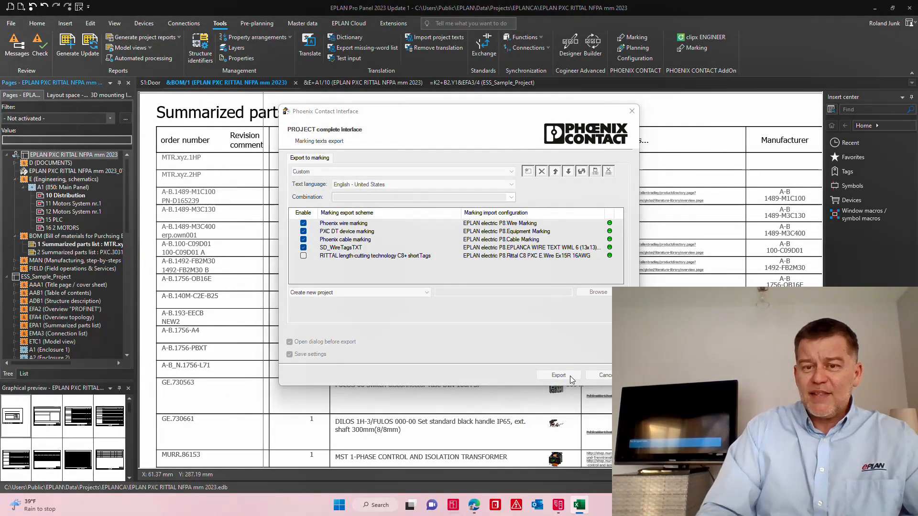
Export the checked marking schemes from the Phoenix Contact Interface to PROJECT complete
{"action": "left_click", "coordinate": [557, 375]}
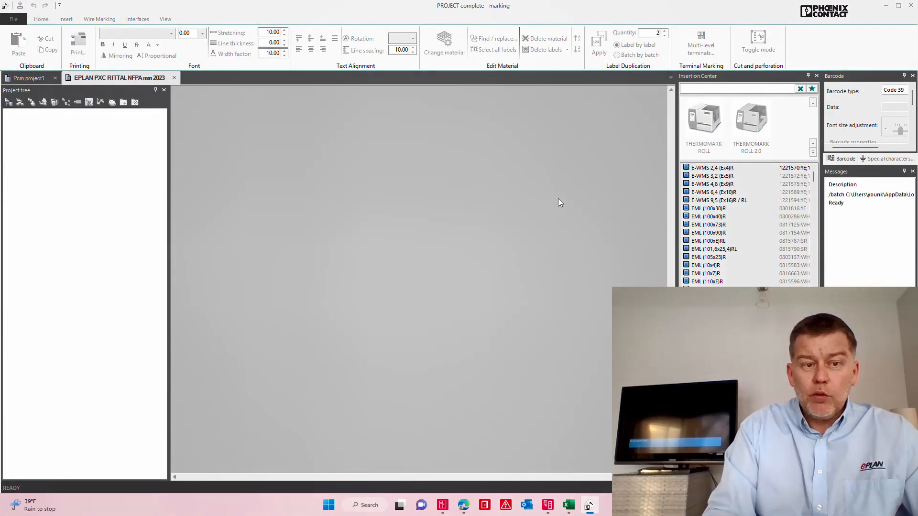
Let the import finish and review the WML and EML label sheets in the Project tree
{"action": "left_click", "coordinate": [703, 117]}
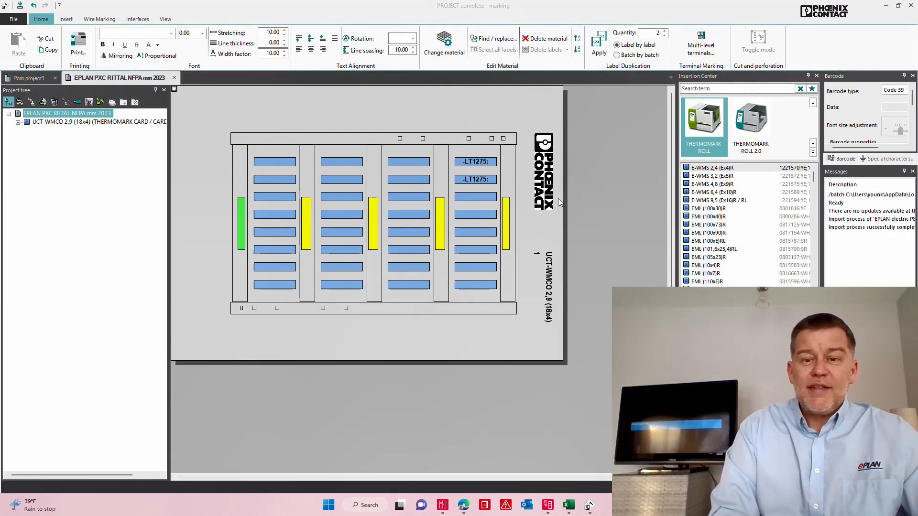
{"action": "left_click", "coordinate": [598, 44]}
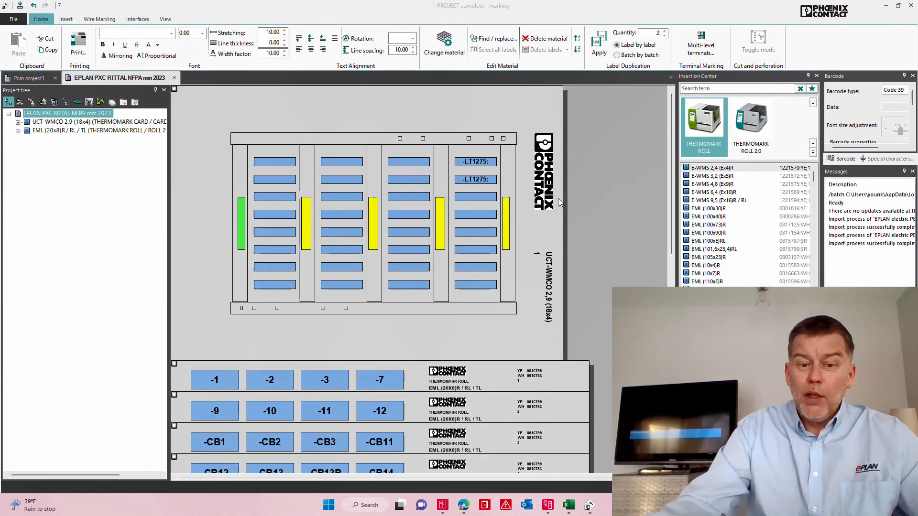
{"action": "mouse_move", "coordinate": [136, 188]}
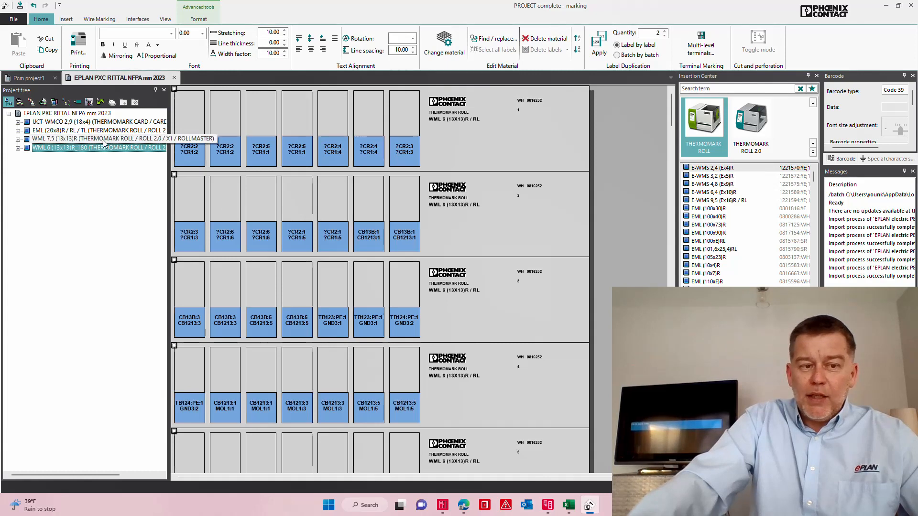
{"action": "left_click", "coordinate": [88, 130]}
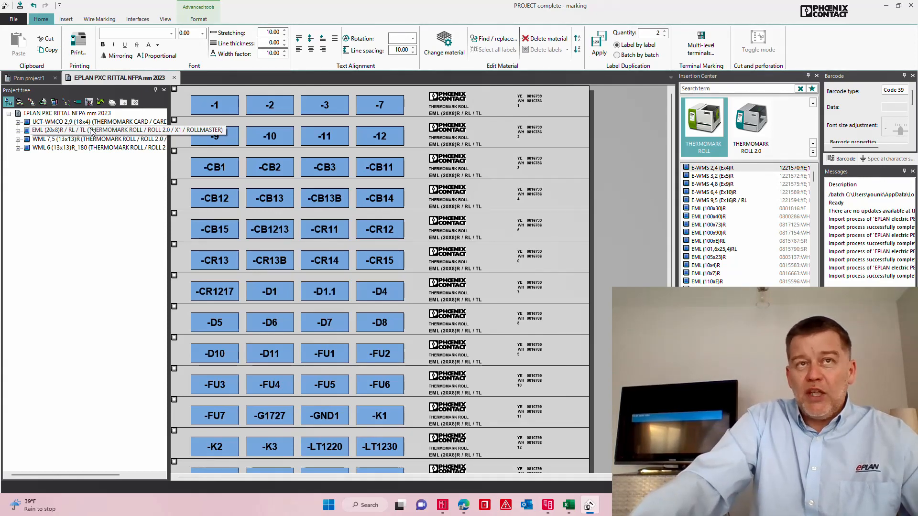
{"action": "left_click", "coordinate": [88, 129]}
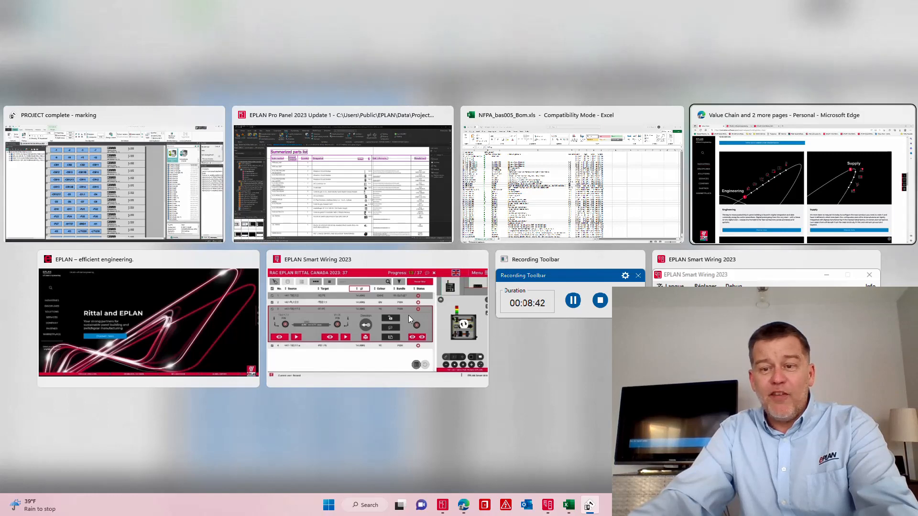
Switch to Edge and open Discover more under Manufacturing on the EPLAN site
{"action": "left_click", "coordinate": [796, 176]}
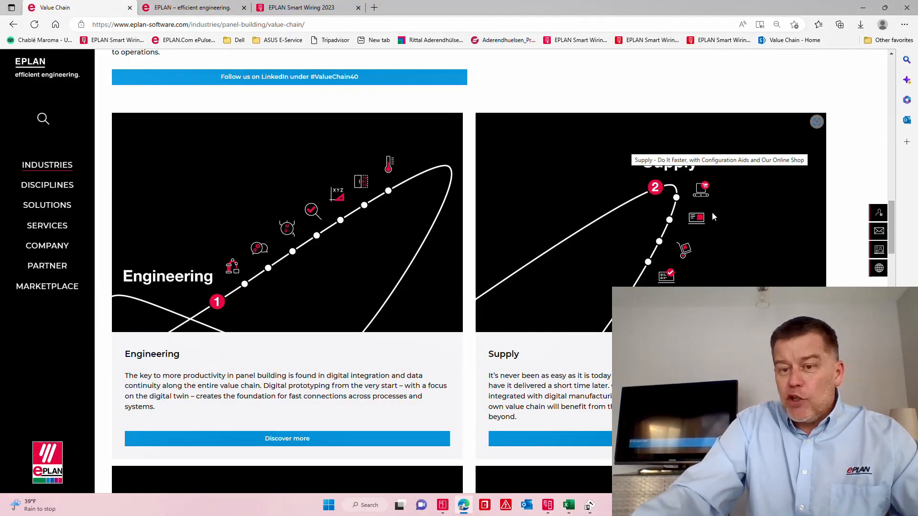
{"action": "mouse_move", "coordinate": [644, 226]}
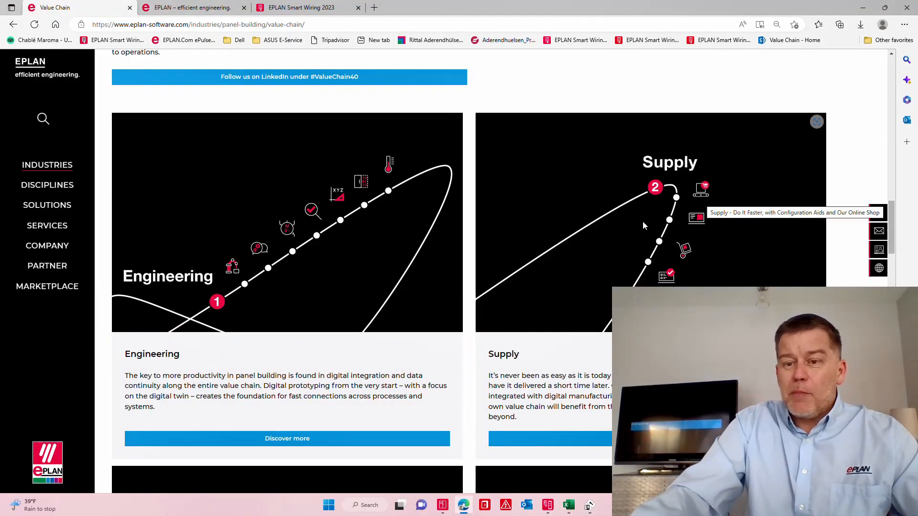
{"action": "scroll", "scroll_direction": "down", "scroll_amount": 3}
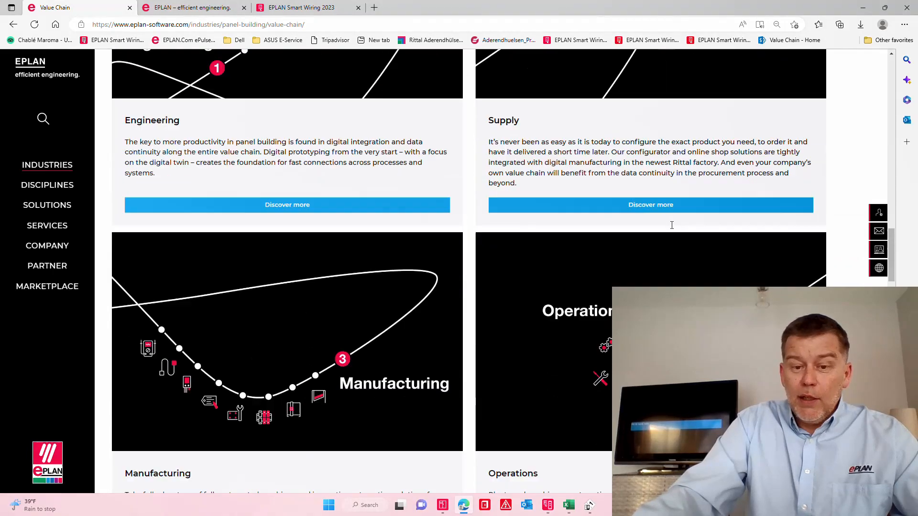
{"action": "scroll", "scroll_direction": "down", "scroll_amount": 3}
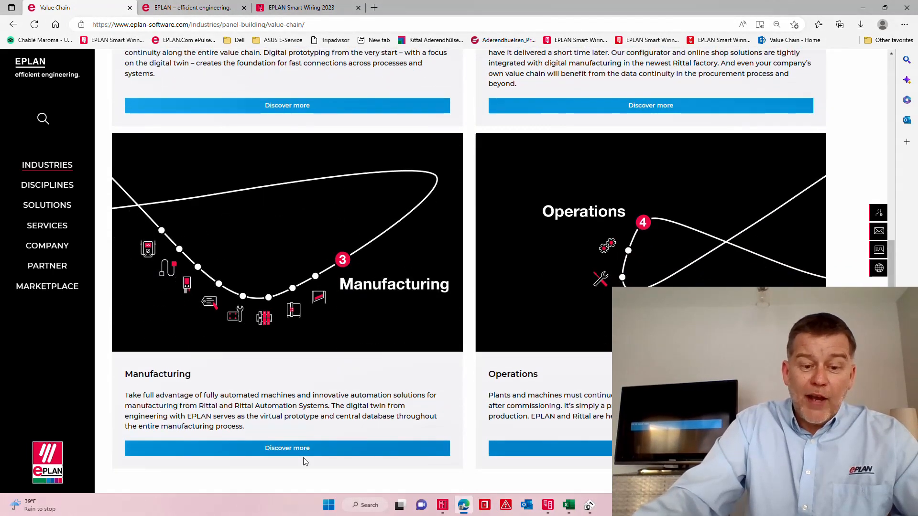
{"action": "left_click", "coordinate": [287, 447]}
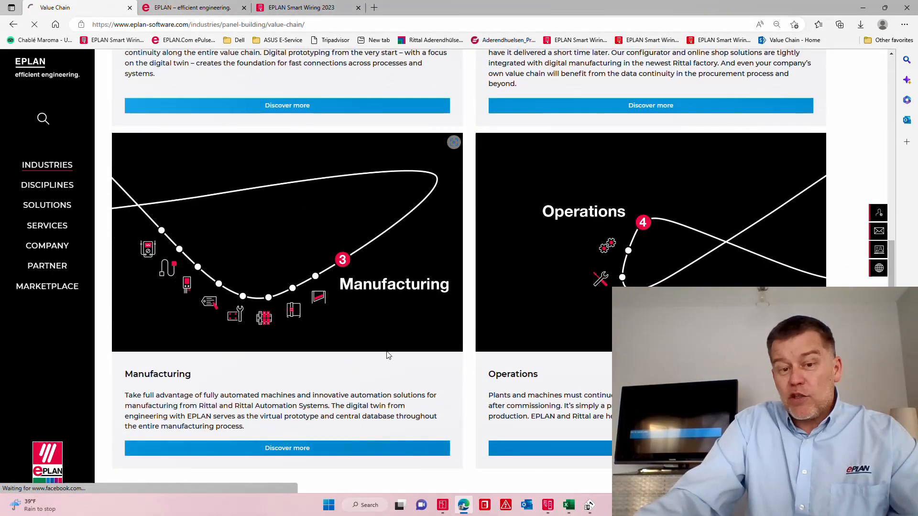
{"action": "left_click", "coordinate": [287, 448]}
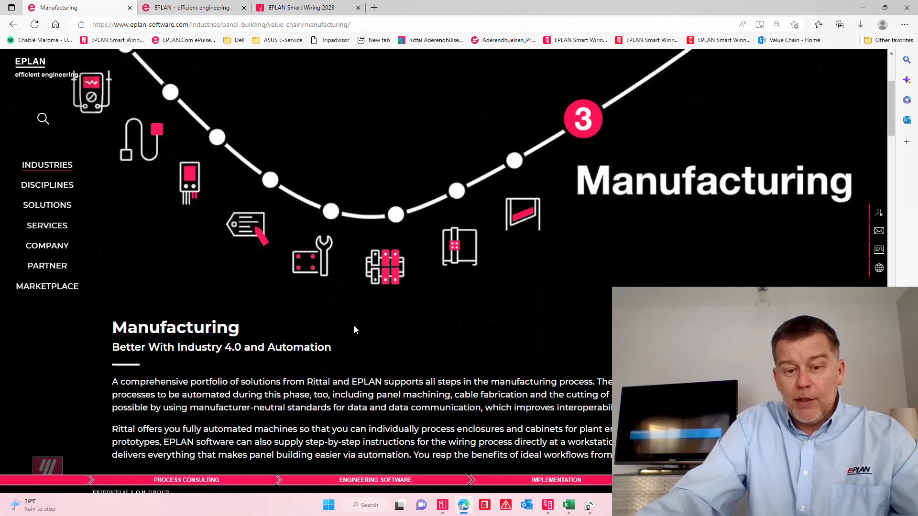
Open Select your industry to view the EPLAN industries overview
{"action": "scroll", "scroll_direction": "down", "scroll_amount": 3}
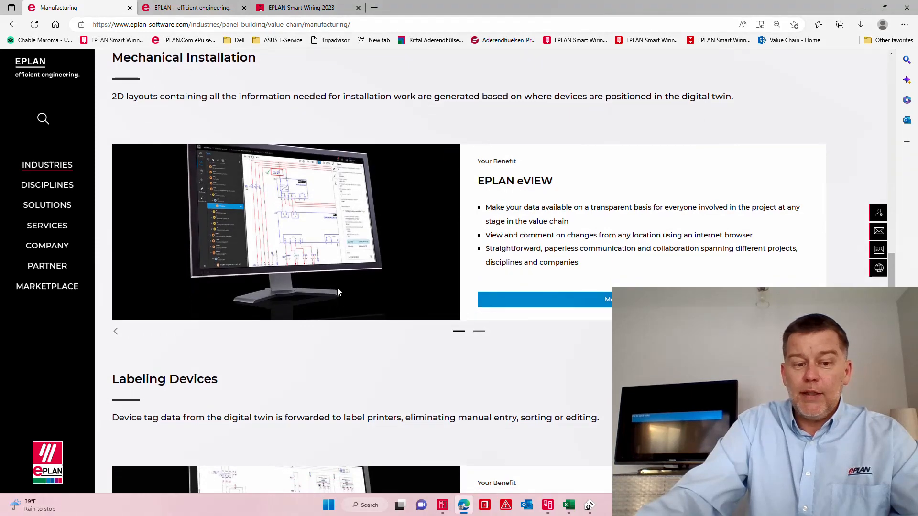
{"action": "scroll", "scroll_direction": "down", "scroll_amount": 3}
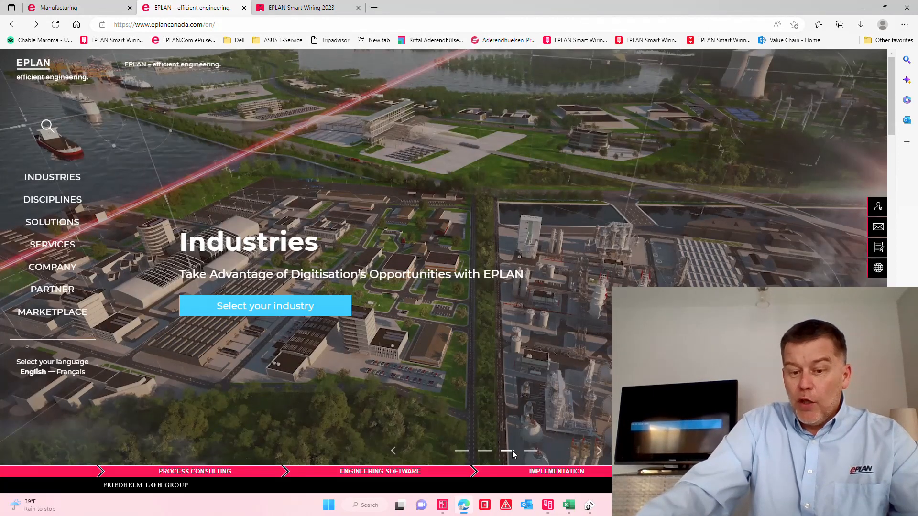
{"action": "left_click", "coordinate": [265, 305]}
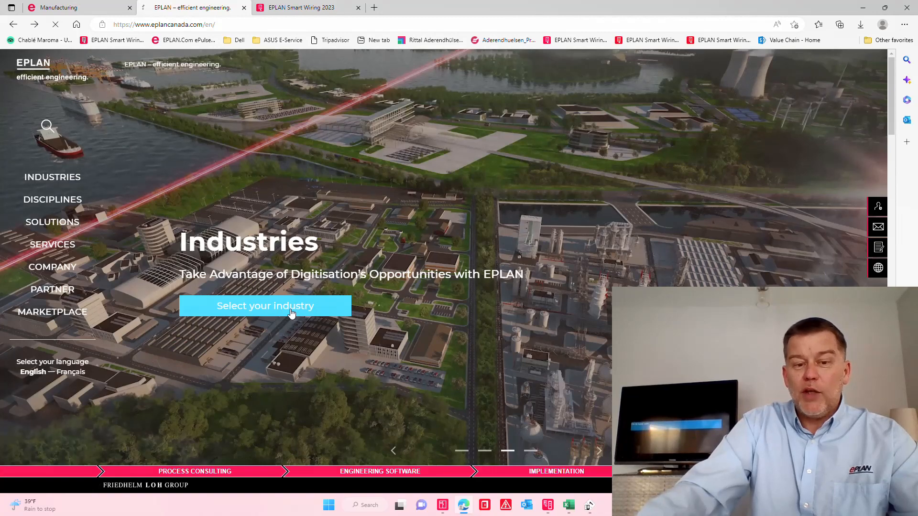
{"action": "left_click", "coordinate": [265, 305]}
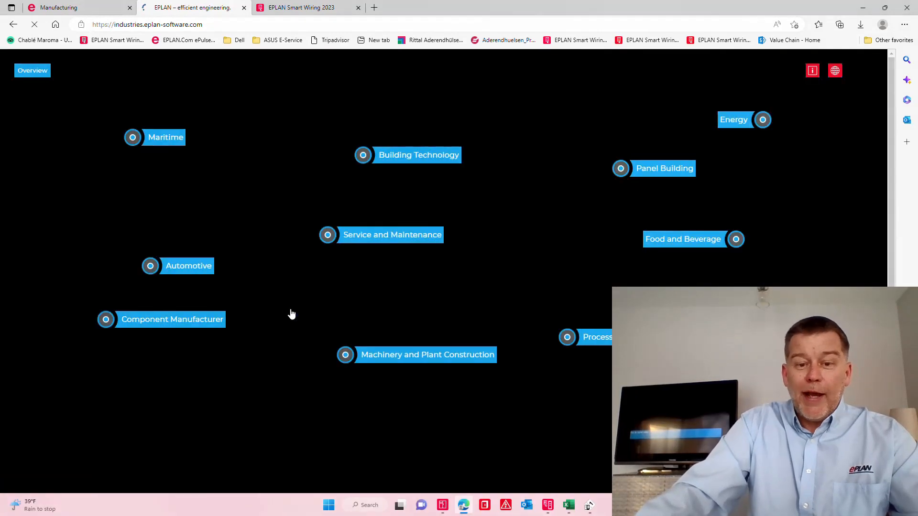